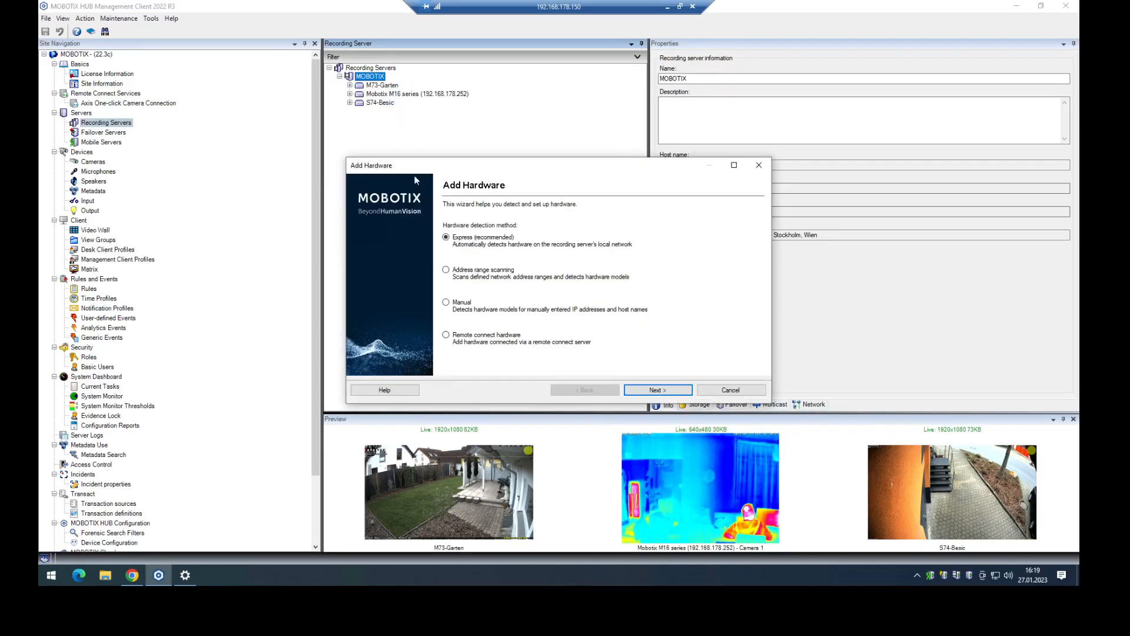
Step: Choose manual hardware detection and advance past credentials to the driver selection step
{"action": "left_click", "coordinate": [446, 302]}
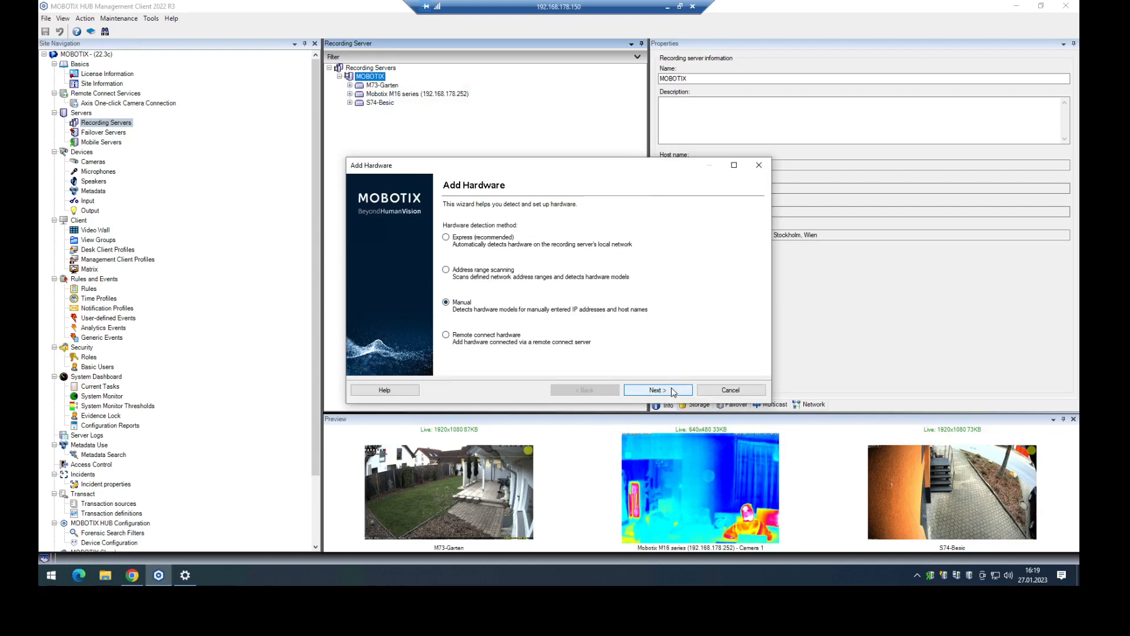
{"action": "left_click", "coordinate": [657, 389]}
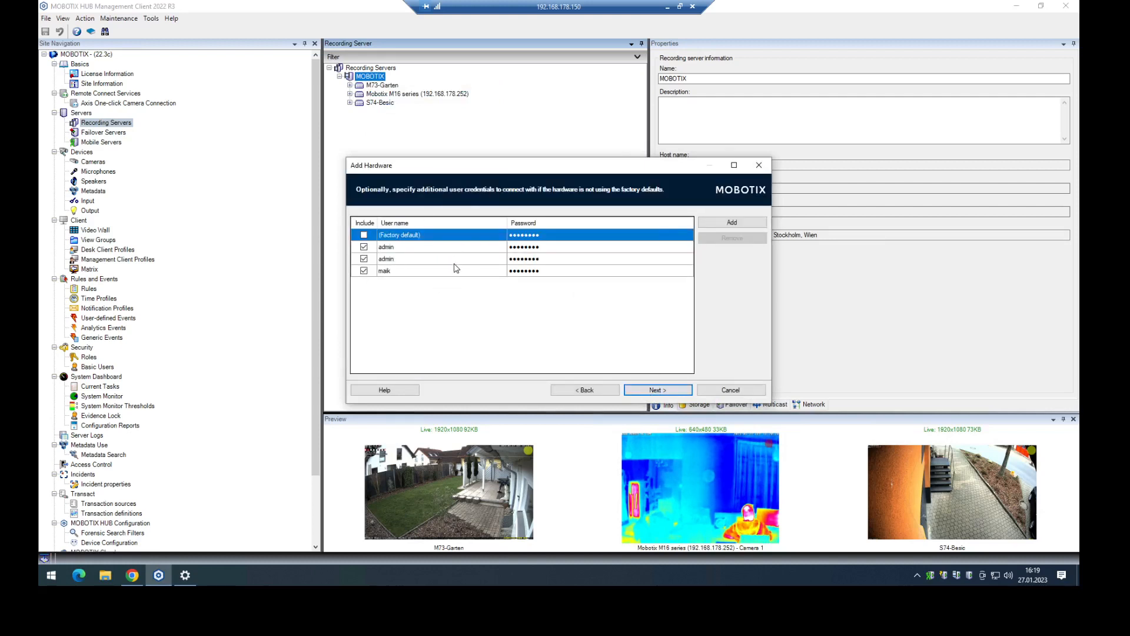
{"action": "left_click", "coordinate": [657, 390]}
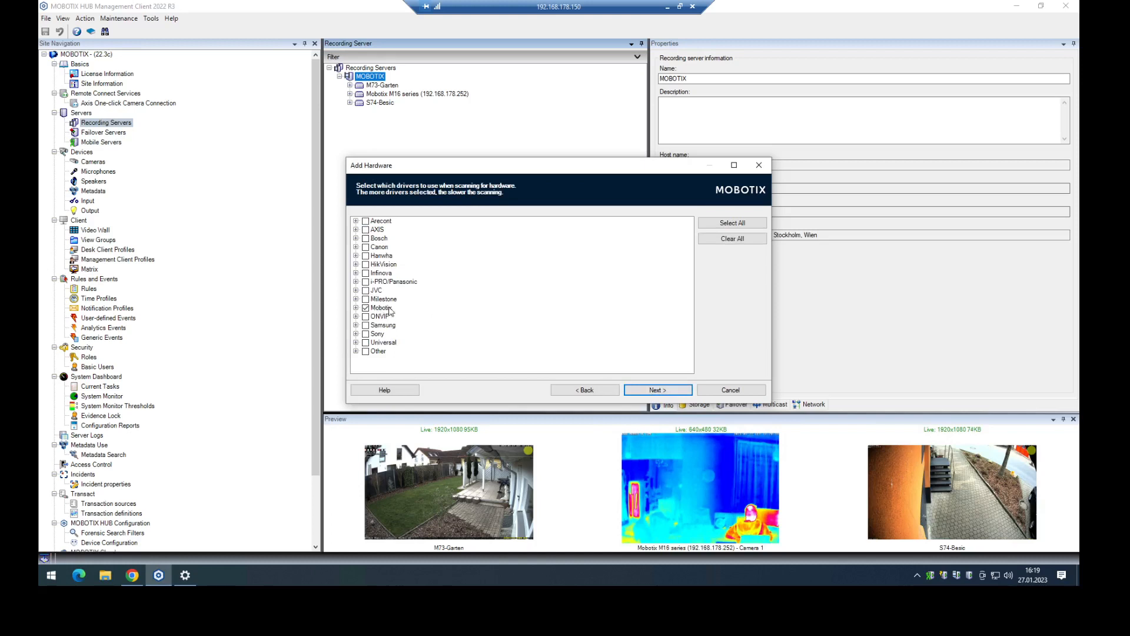
{"action": "mouse_move", "coordinate": [627, 381]}
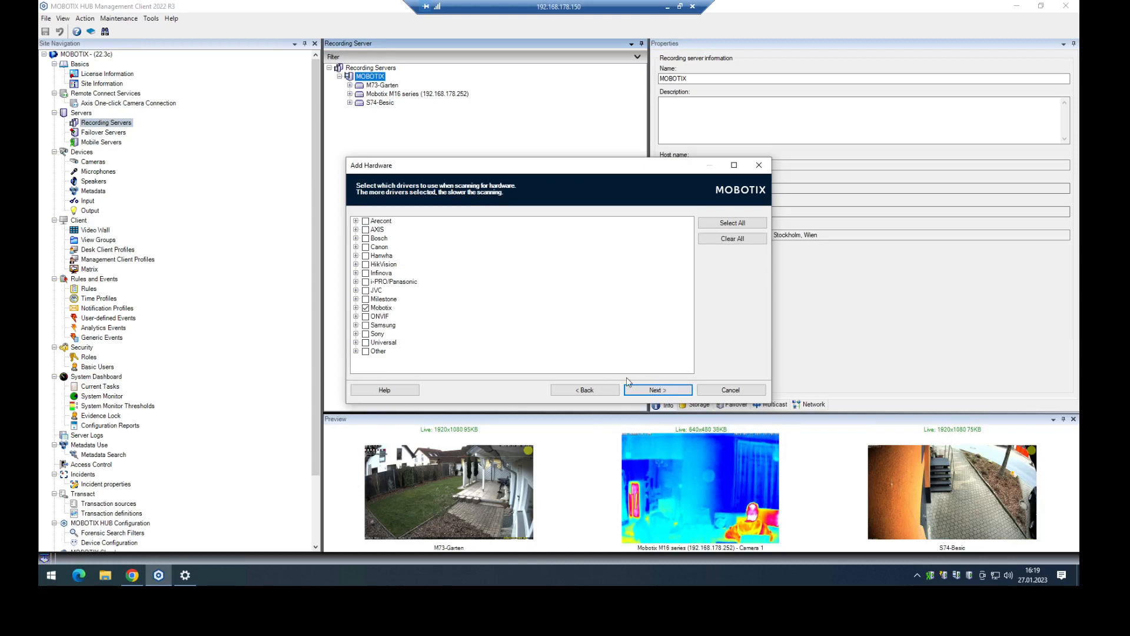
{"action": "mouse_move", "coordinate": [637, 392]}
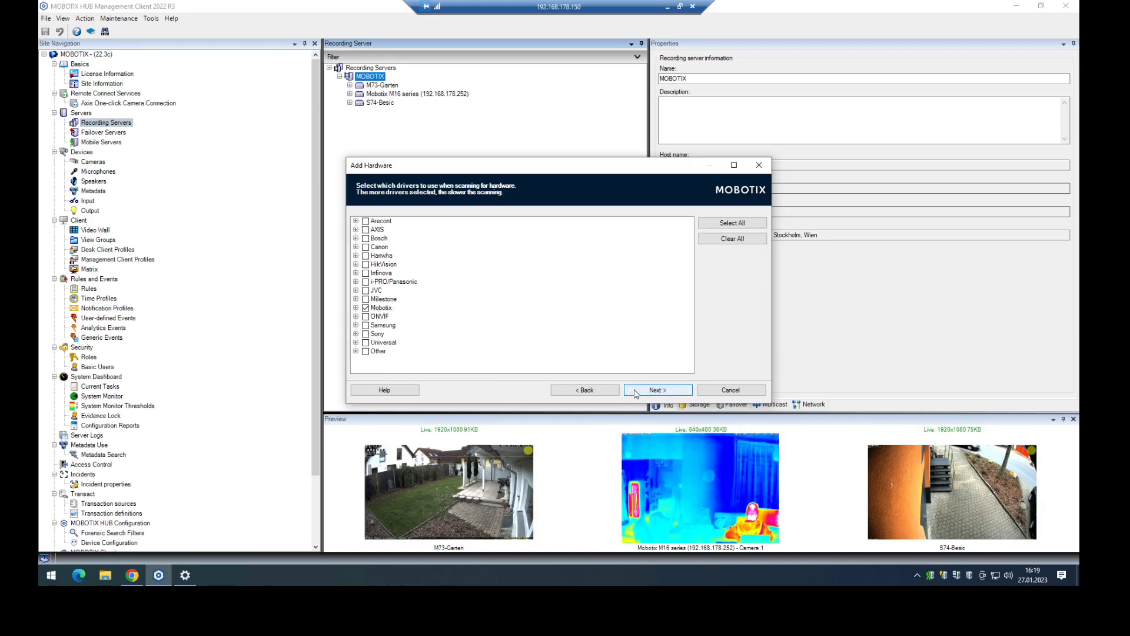
Step: Detect the camera at 192.168.178.251 and collect its hardware information
{"action": "left_click", "coordinate": [657, 390]}
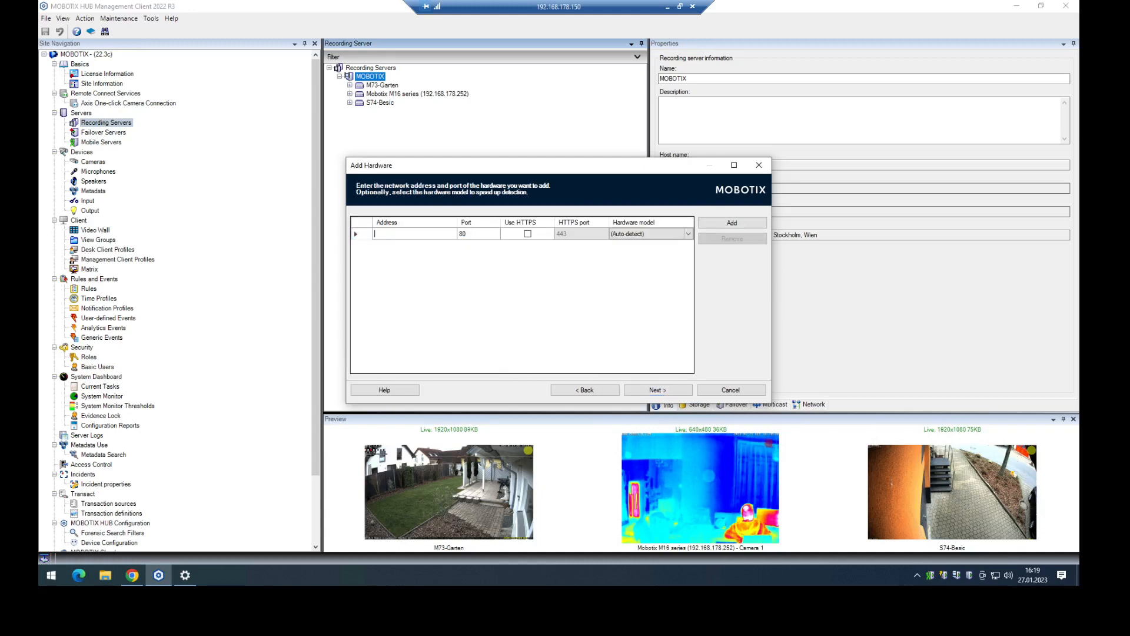
{"action": "type", "text": "192.168.178.251"}
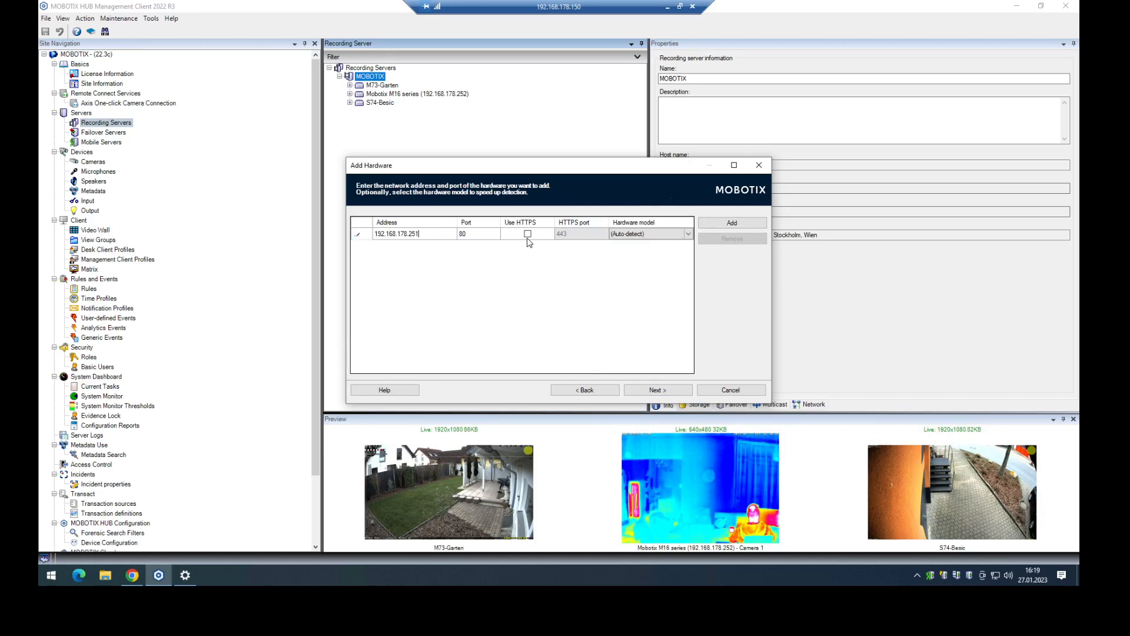
{"action": "left_click", "coordinate": [657, 390]}
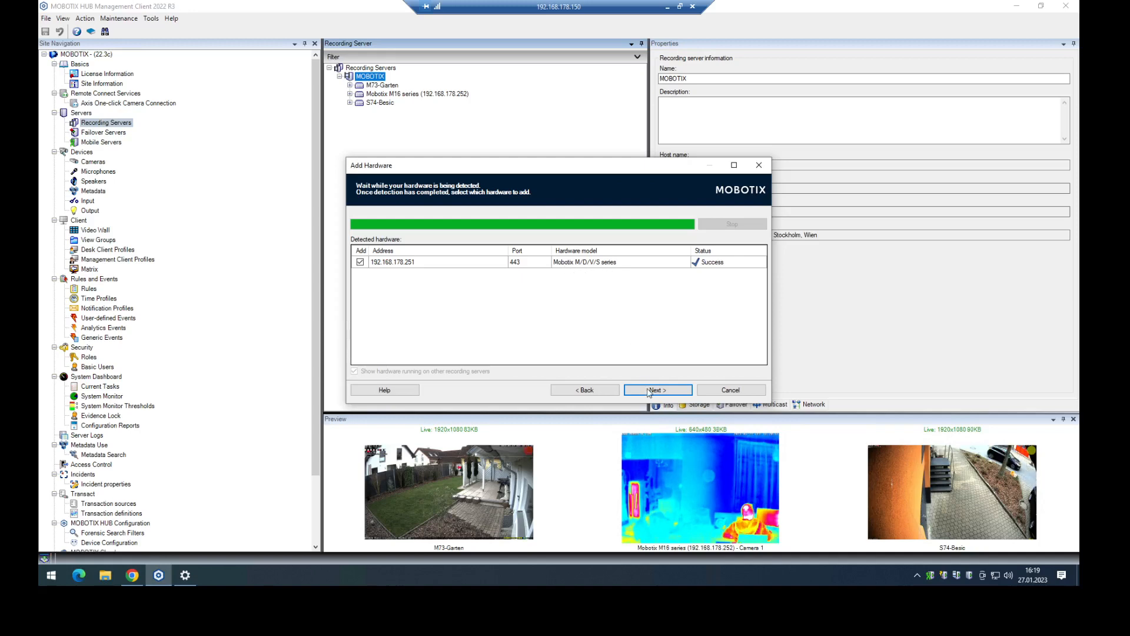
{"action": "left_click", "coordinate": [657, 389]}
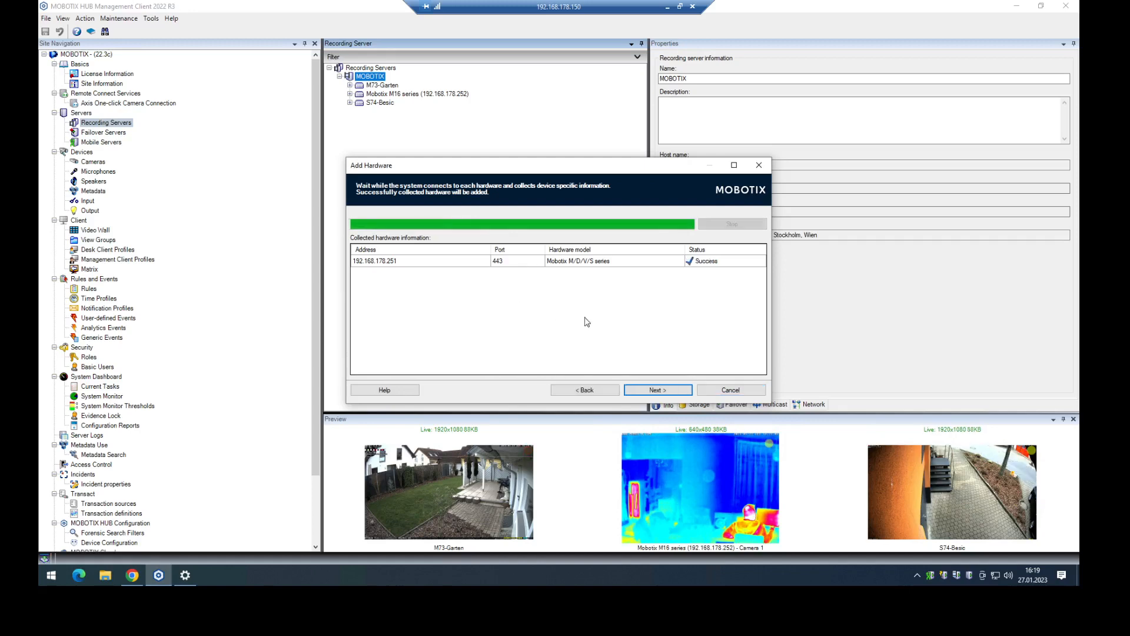
{"action": "mouse_move", "coordinate": [652, 372]}
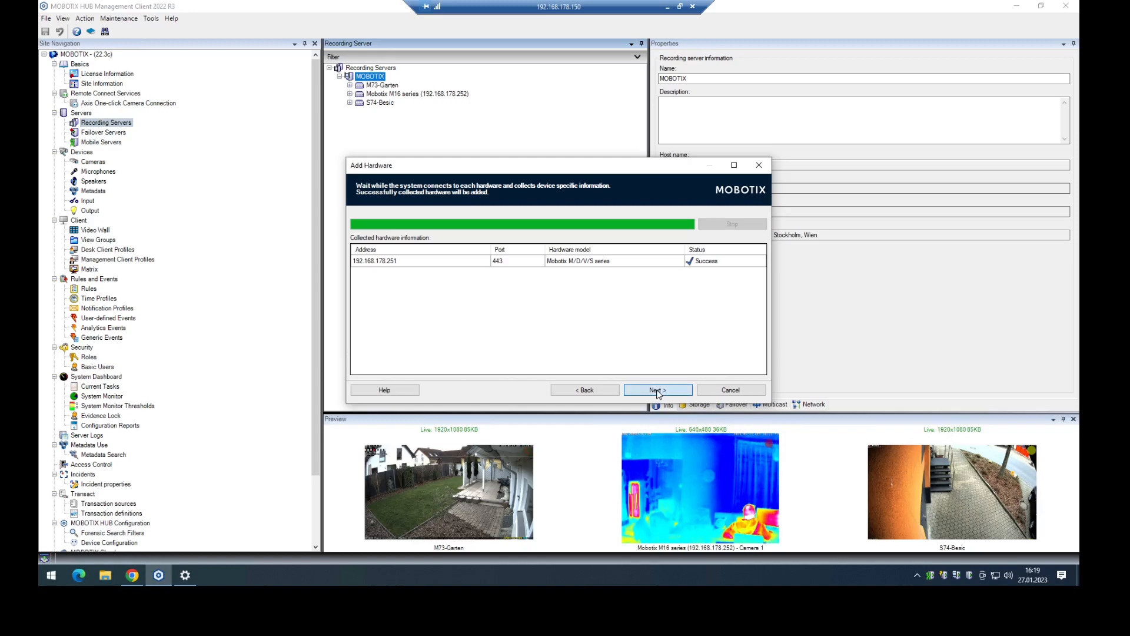
Step: Enable the M73's outputs except output port 2, then move on to assigning the IoT device groups
{"action": "left_click", "coordinate": [657, 390]}
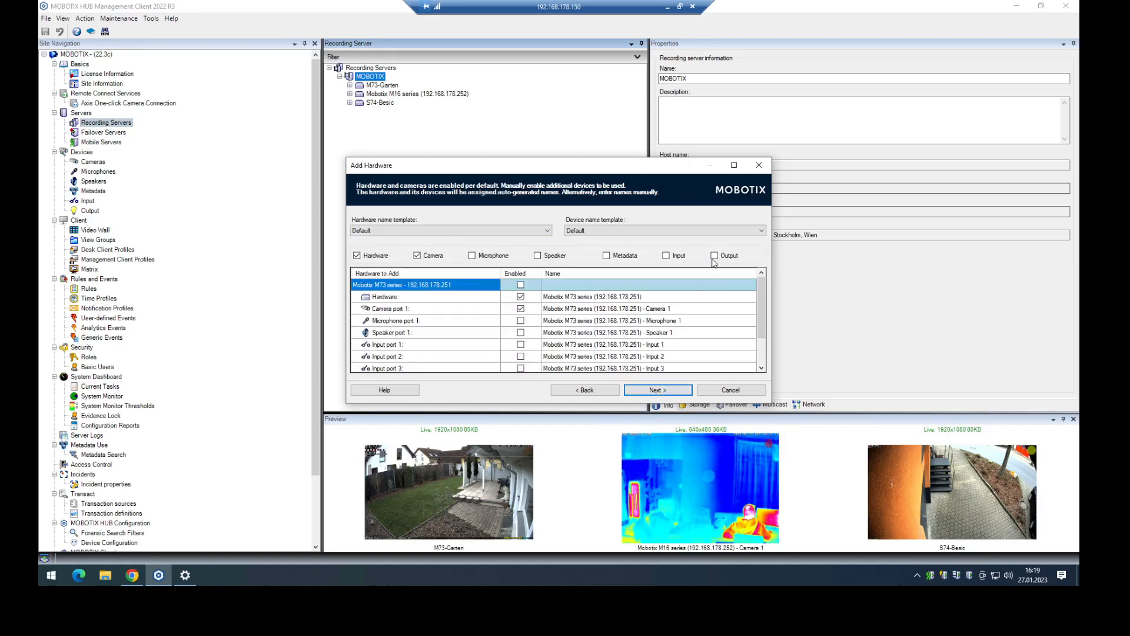
{"action": "left_click", "coordinate": [713, 255]}
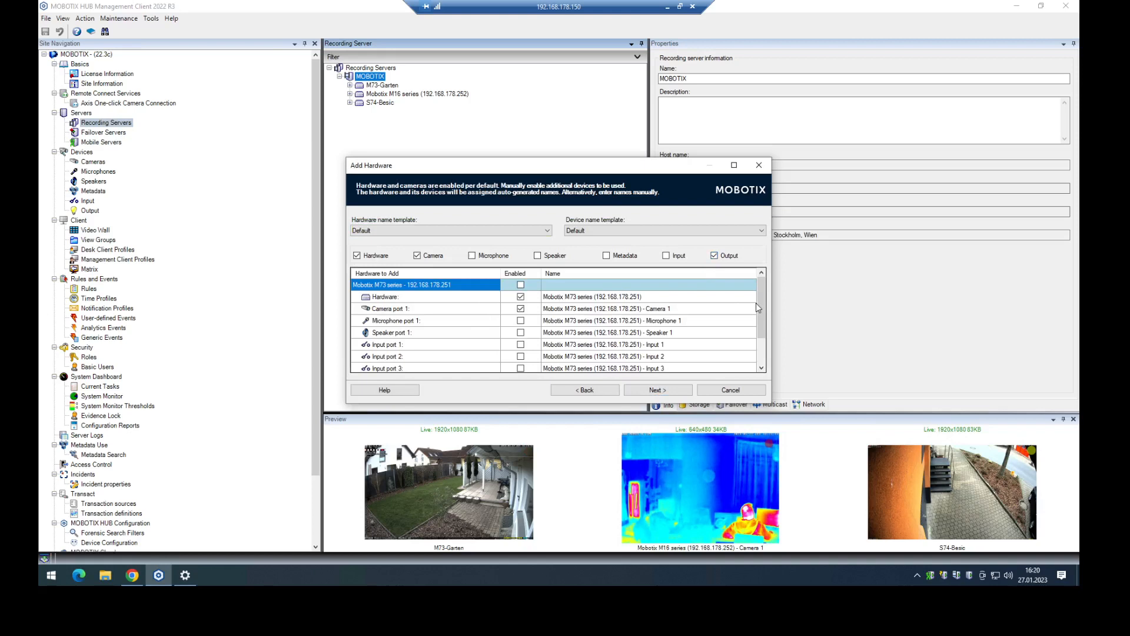
{"action": "scroll", "scroll_direction": "down", "scroll_amount": 3}
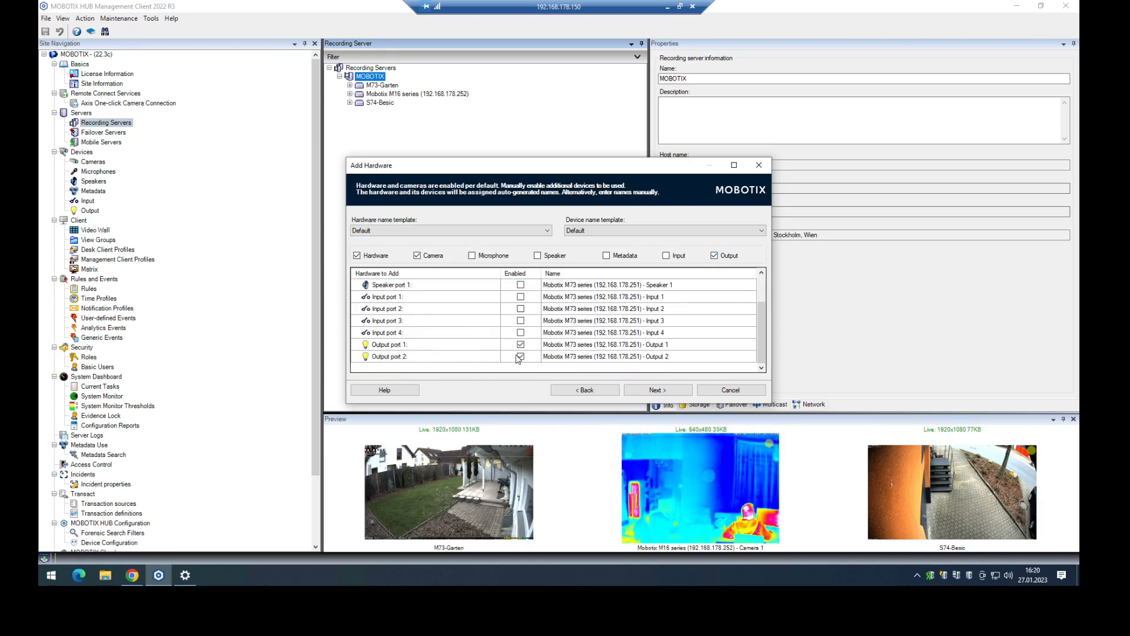
{"action": "left_click", "coordinate": [520, 355]}
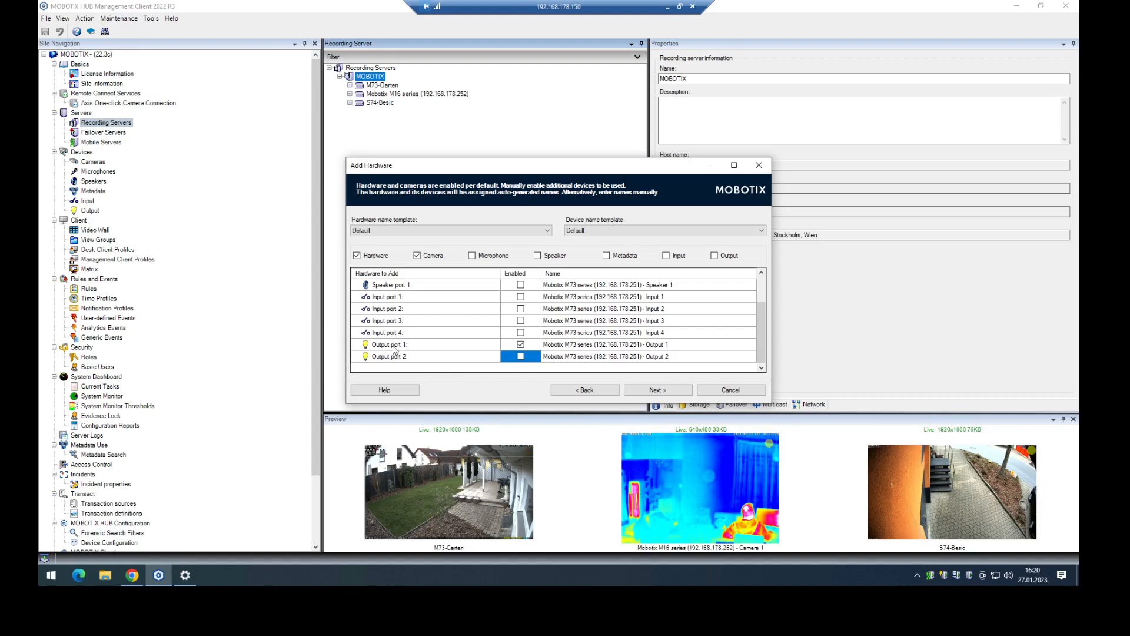
{"action": "mouse_move", "coordinate": [584, 389]}
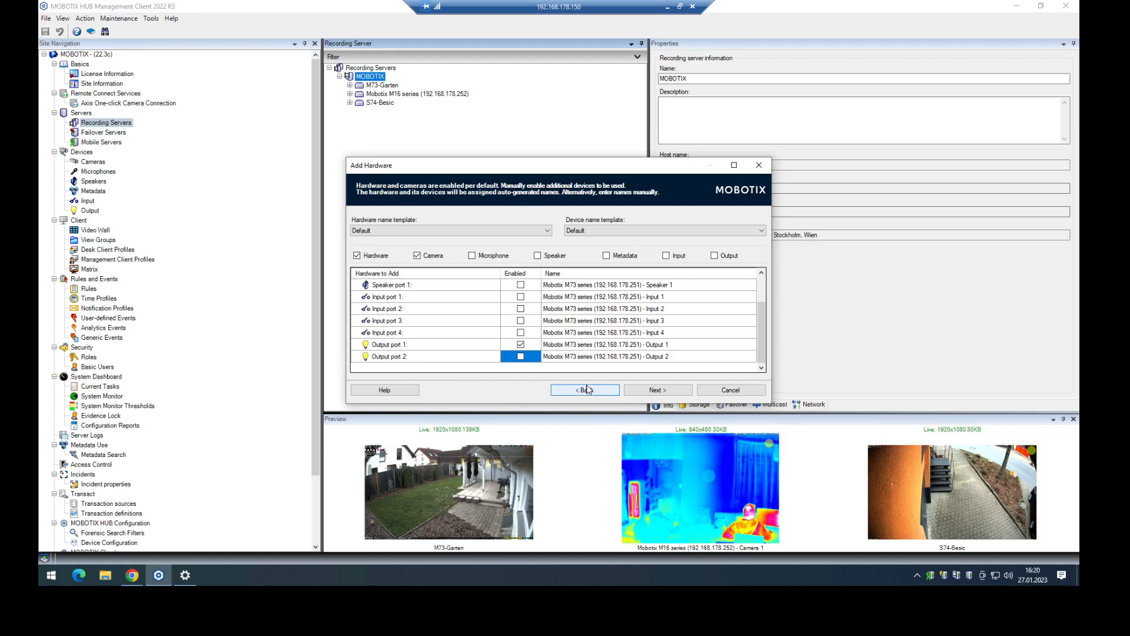
{"action": "left_click", "coordinate": [657, 390]}
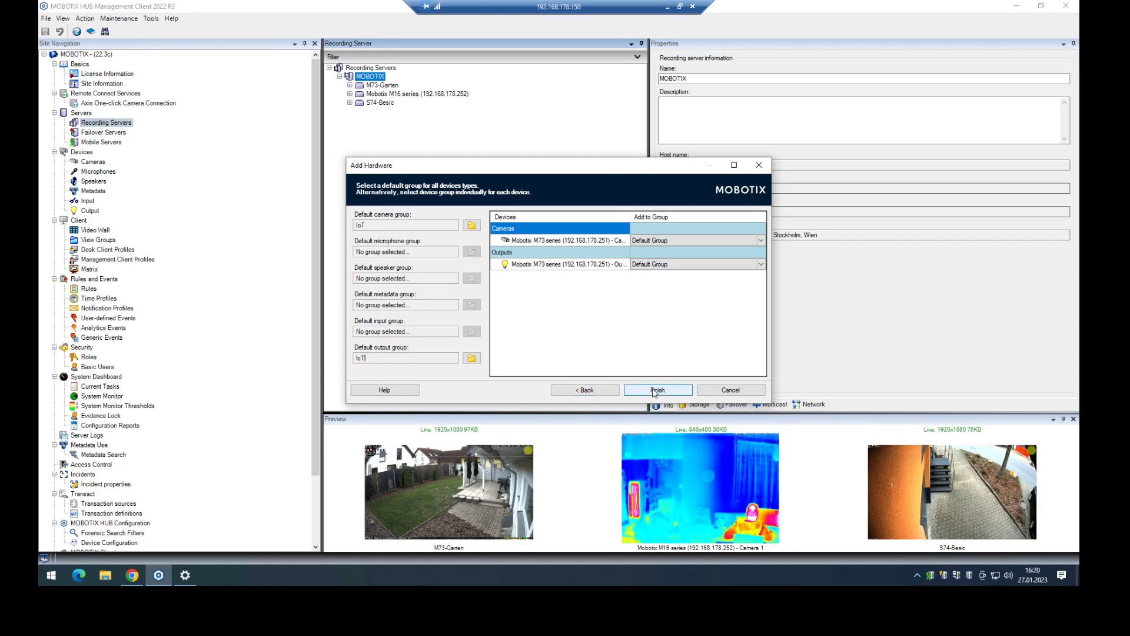
Step: Finish adding the M73 and view Camera 1 and Output 1 under the recording server
{"action": "left_click", "coordinate": [657, 389]}
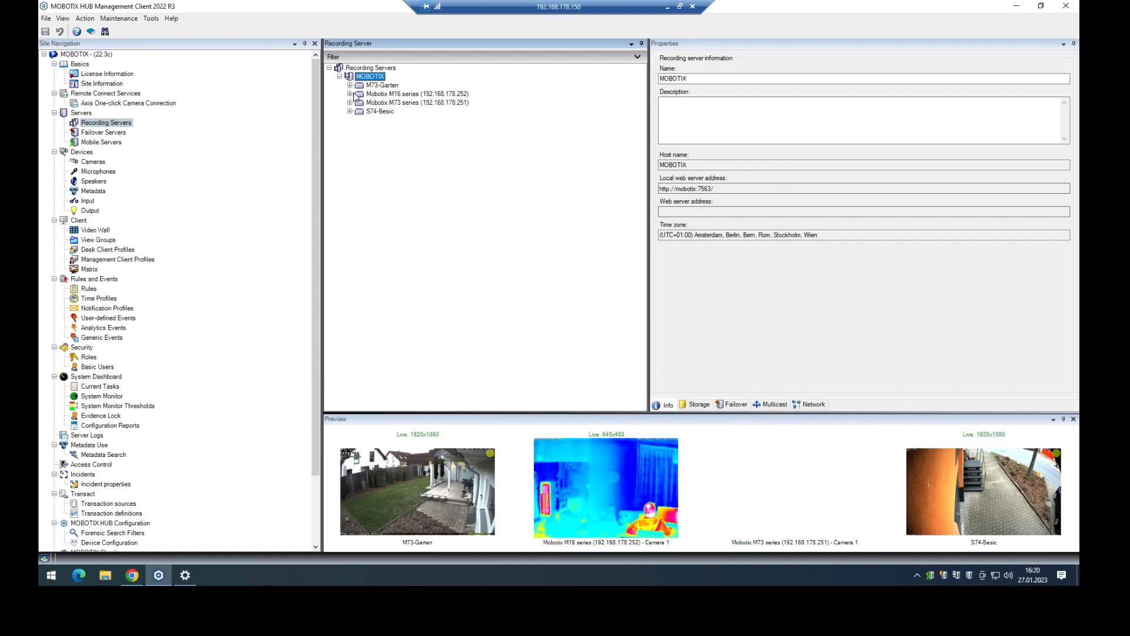
{"action": "left_click", "coordinate": [350, 102]}
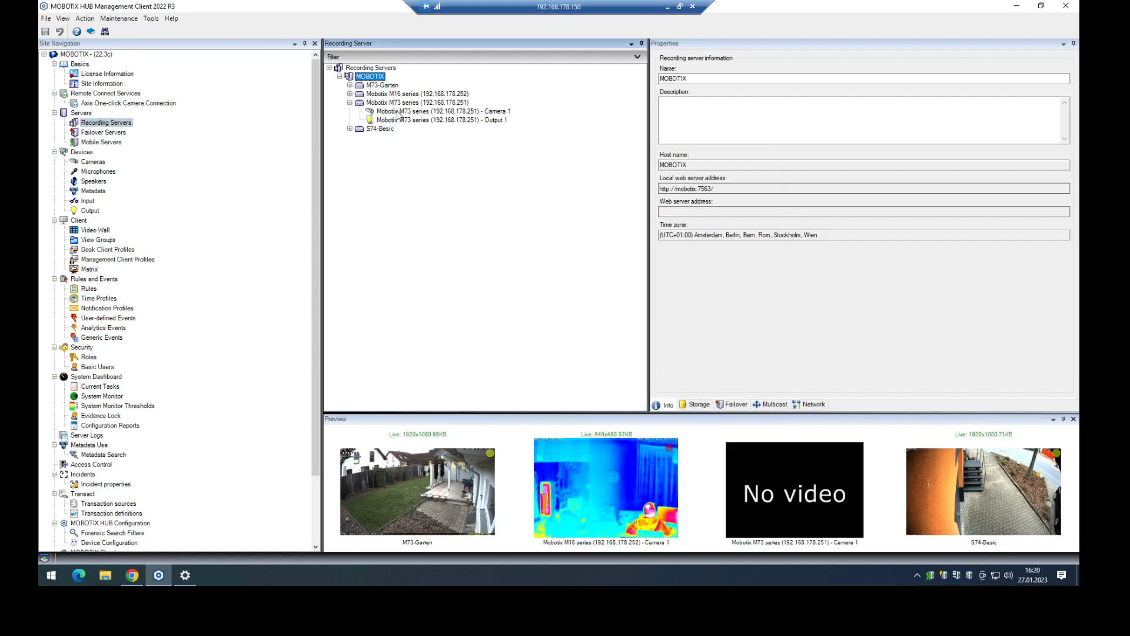
{"action": "left_click", "coordinate": [437, 111]}
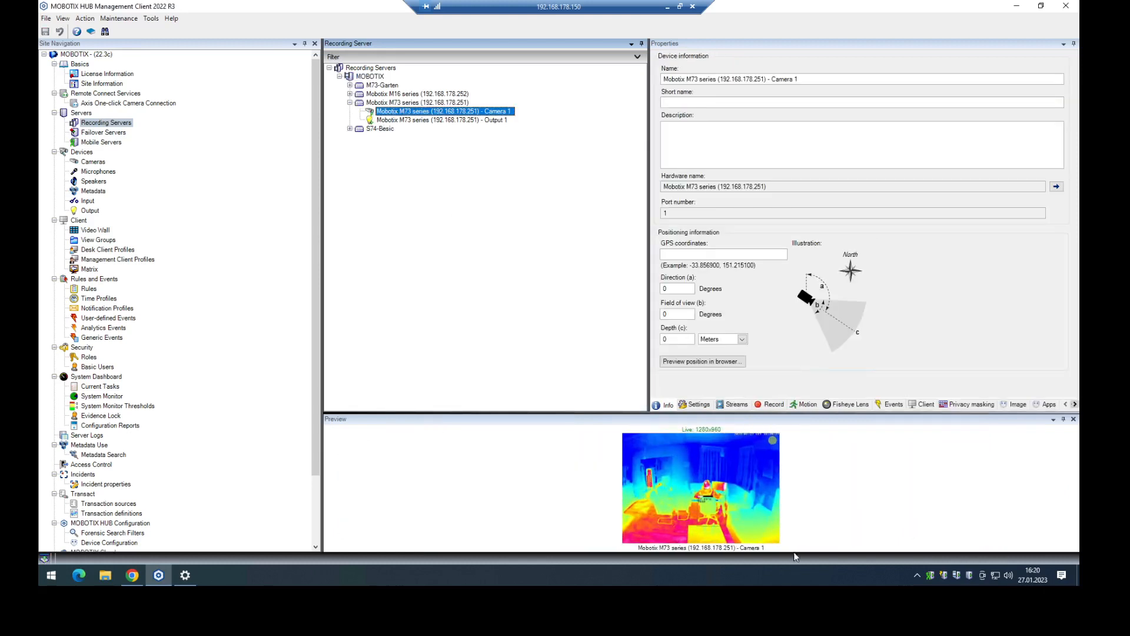
{"action": "mouse_move", "coordinate": [531, 281]}
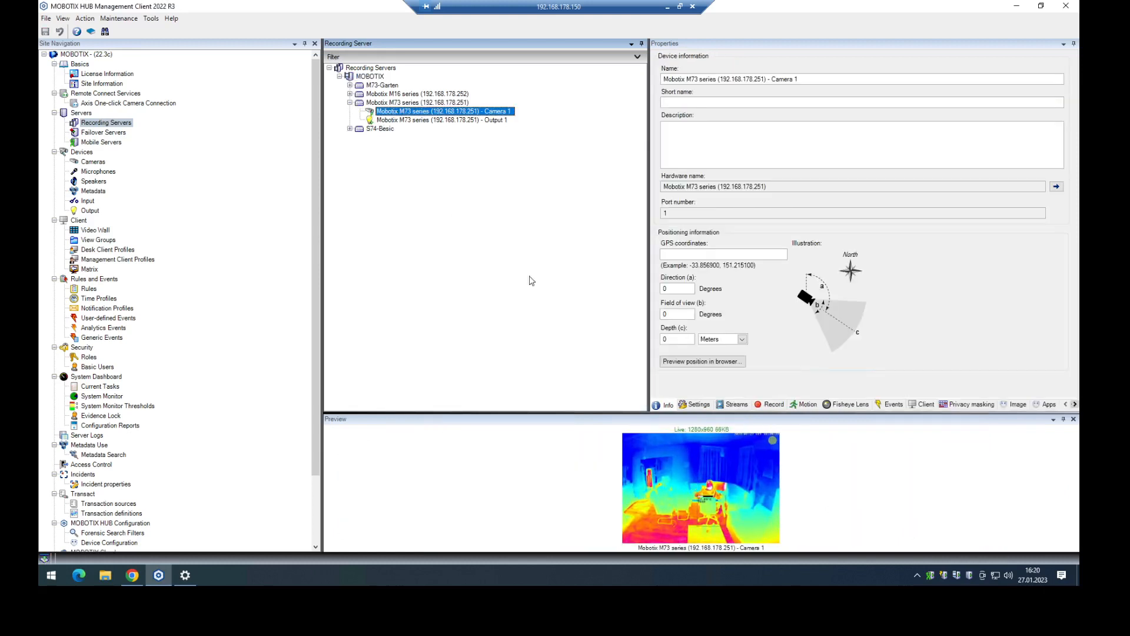
{"action": "left_click", "coordinate": [443, 120]}
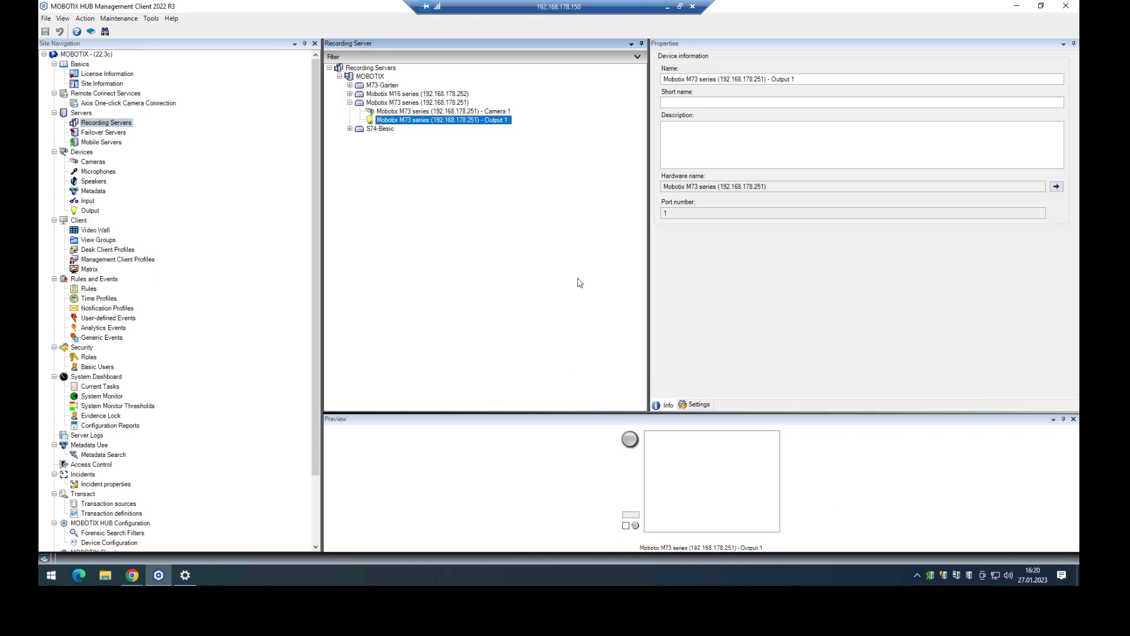
{"action": "mouse_move", "coordinate": [362, 137]}
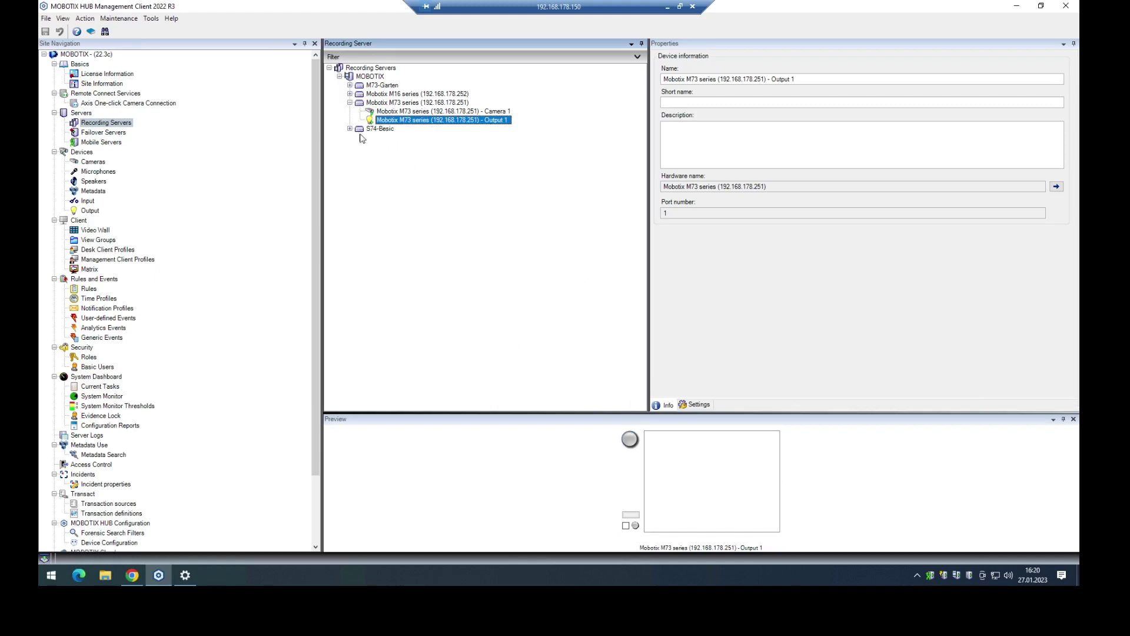
{"action": "mouse_move", "coordinate": [109, 333]}
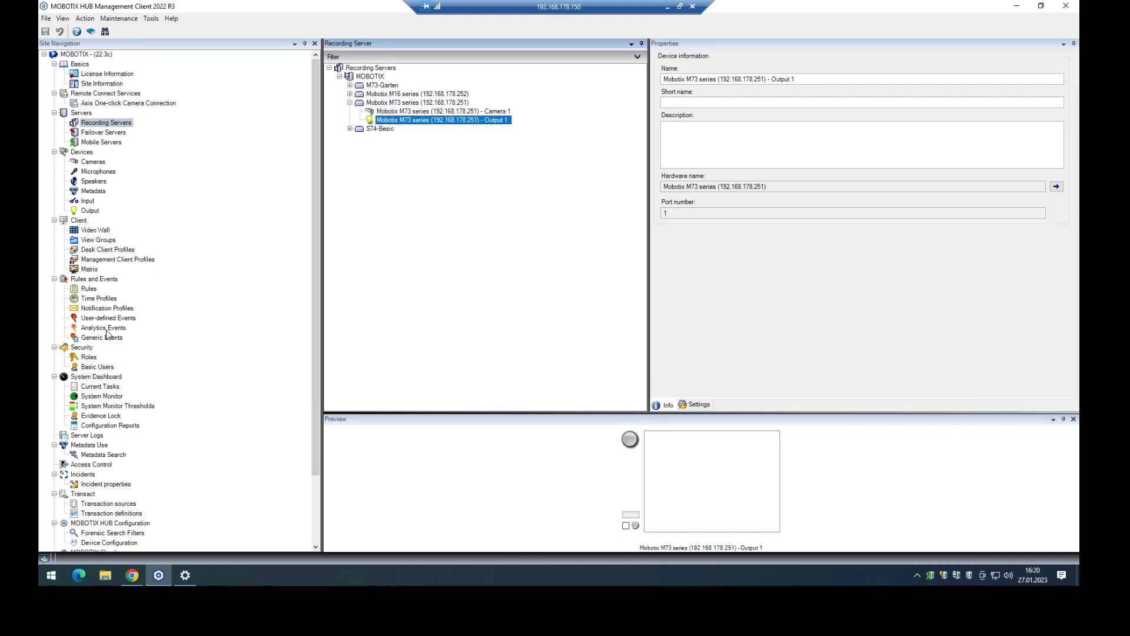
Step: Add a user-defined event named M73-Output
{"action": "right_click", "coordinate": [108, 318]}
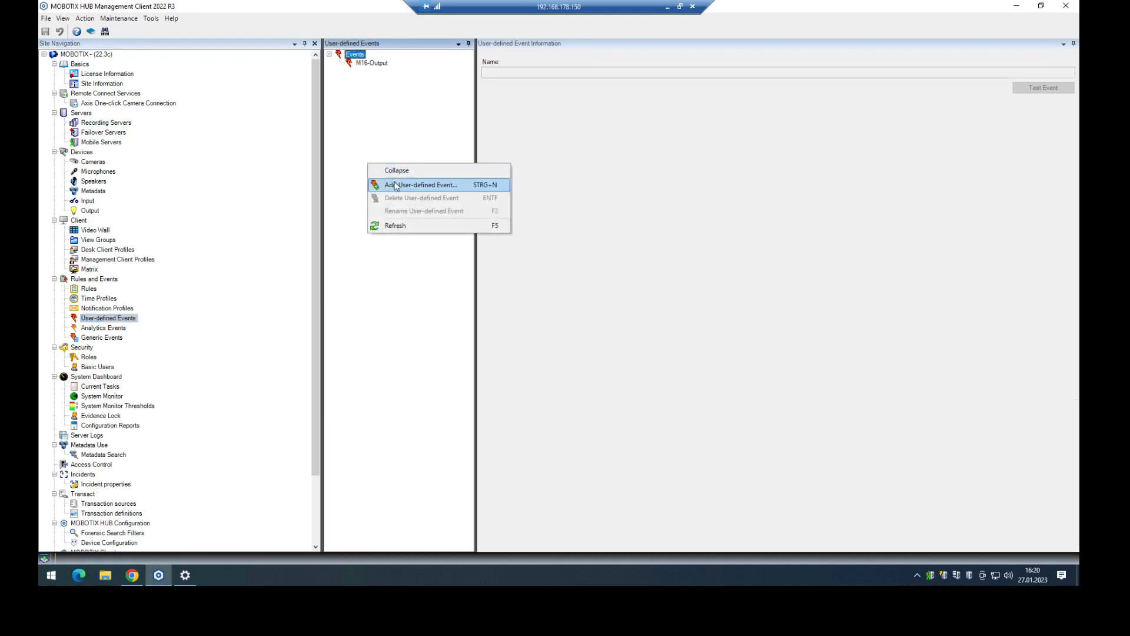
{"action": "left_click", "coordinate": [421, 185]}
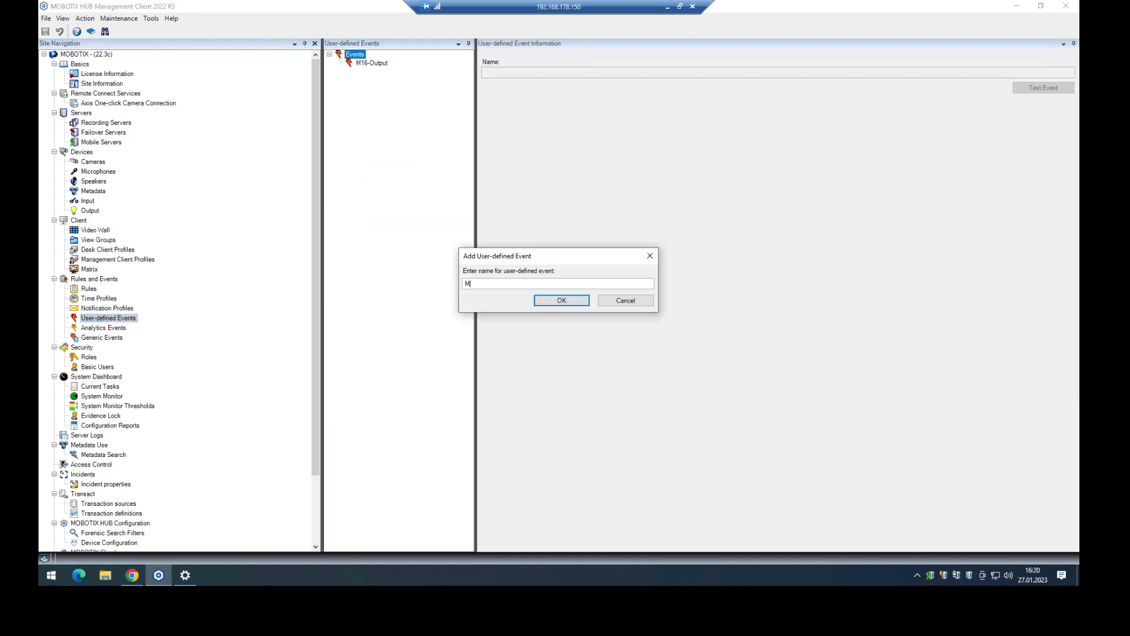
{"action": "type", "text": "73"}
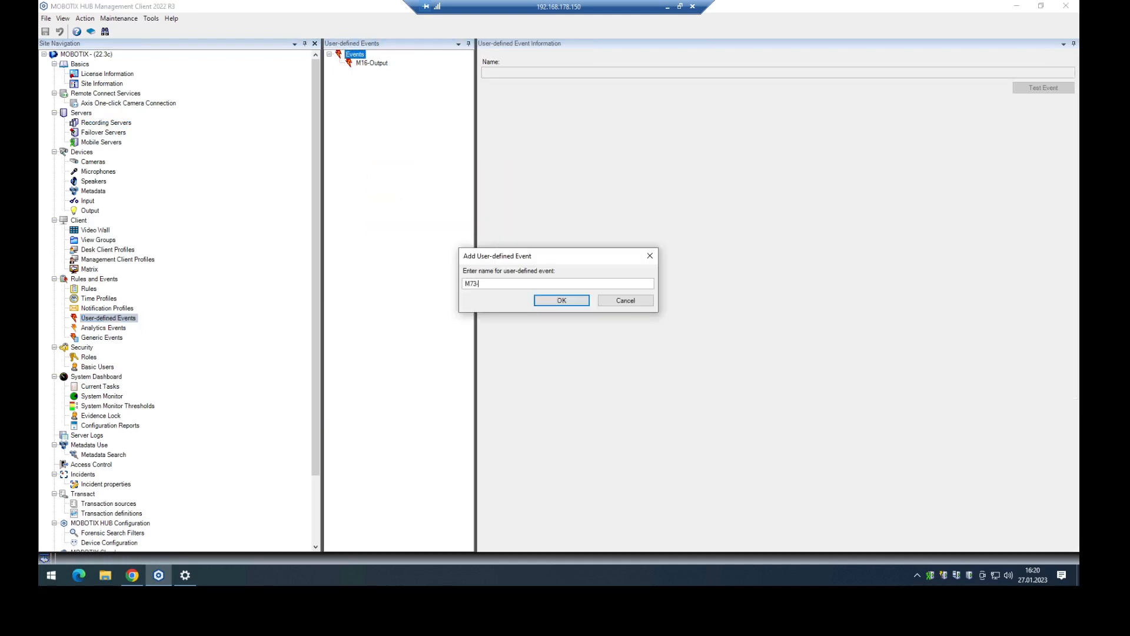
{"action": "type", "text": "-Outp"}
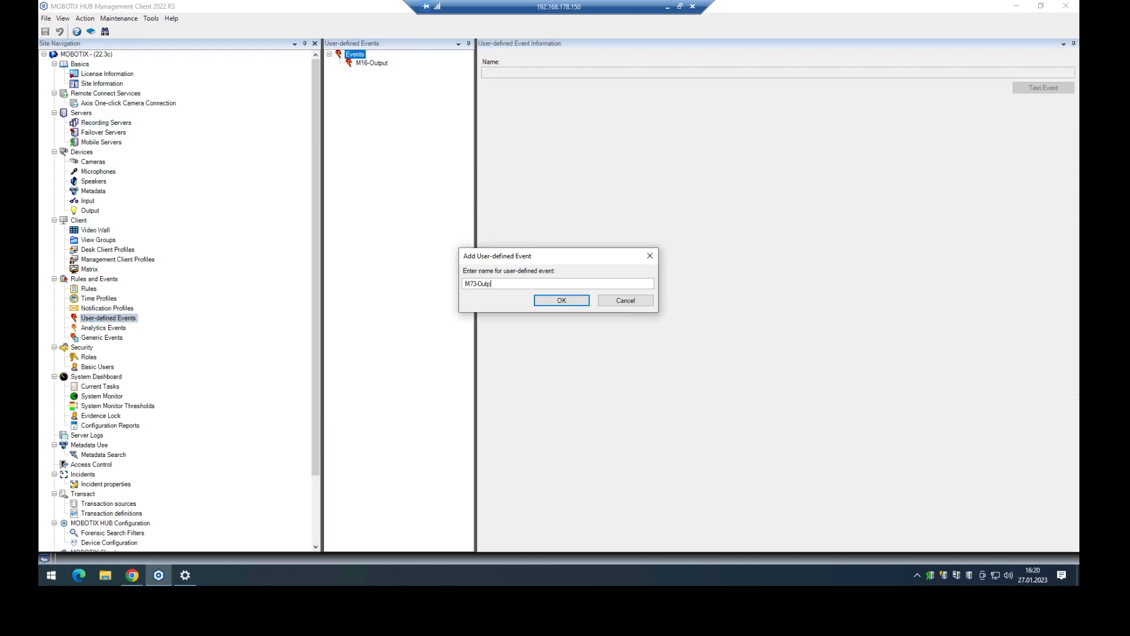
{"action": "type", "text": "ut"}
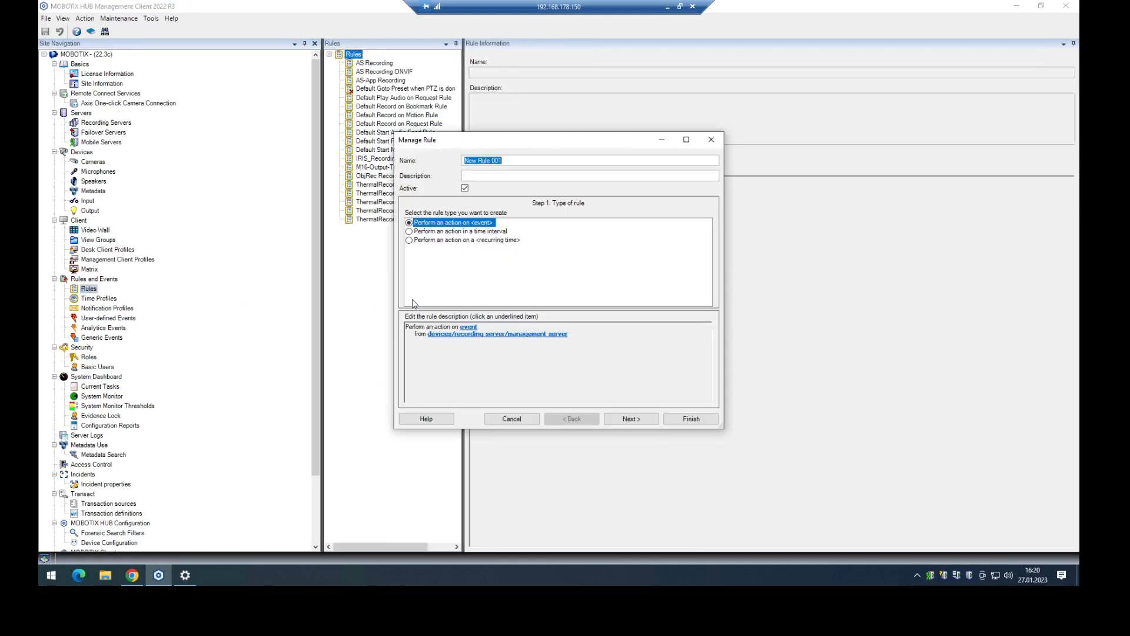
Step: Name the new rule M73-Output-Test
{"action": "type", "text": "M73"}
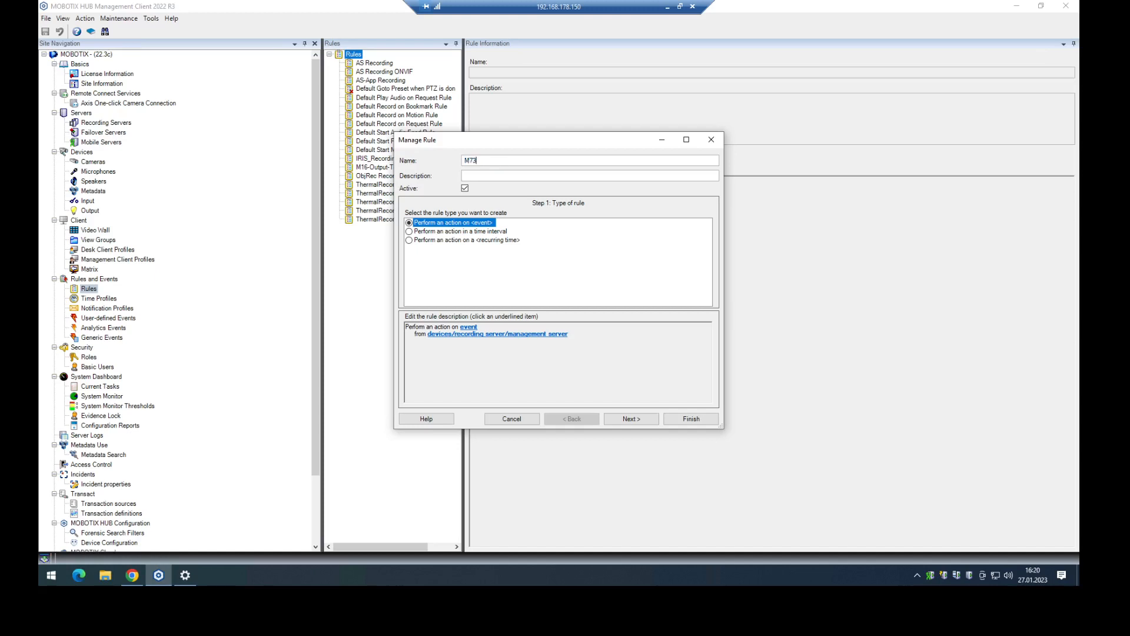
{"action": "type", "text": "-Output-"}
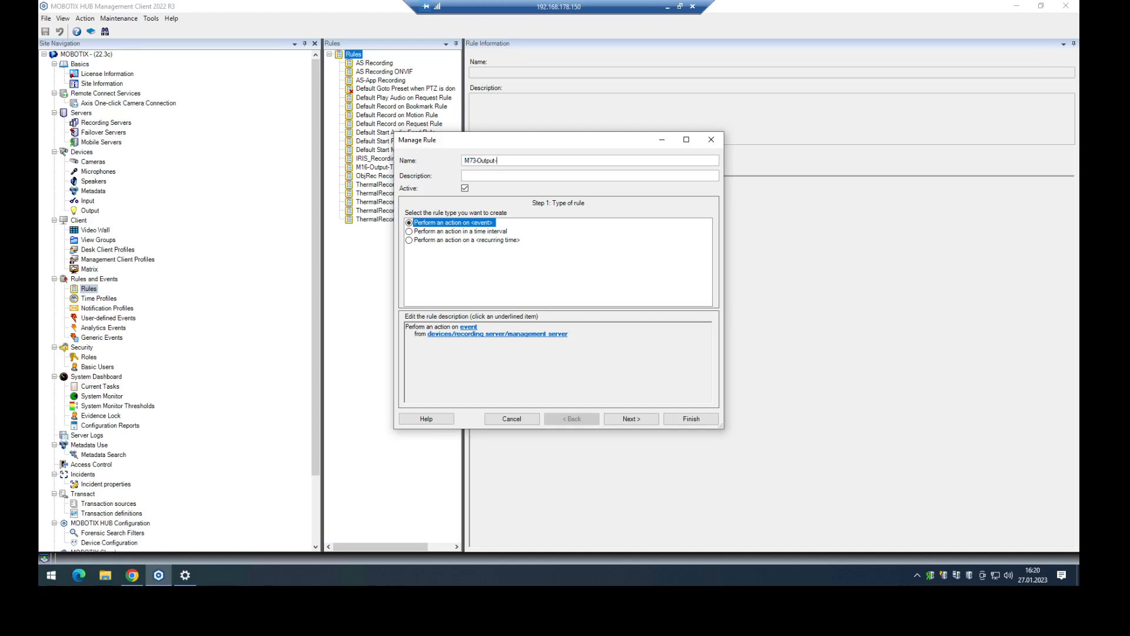
{"action": "type", "text": "Test"}
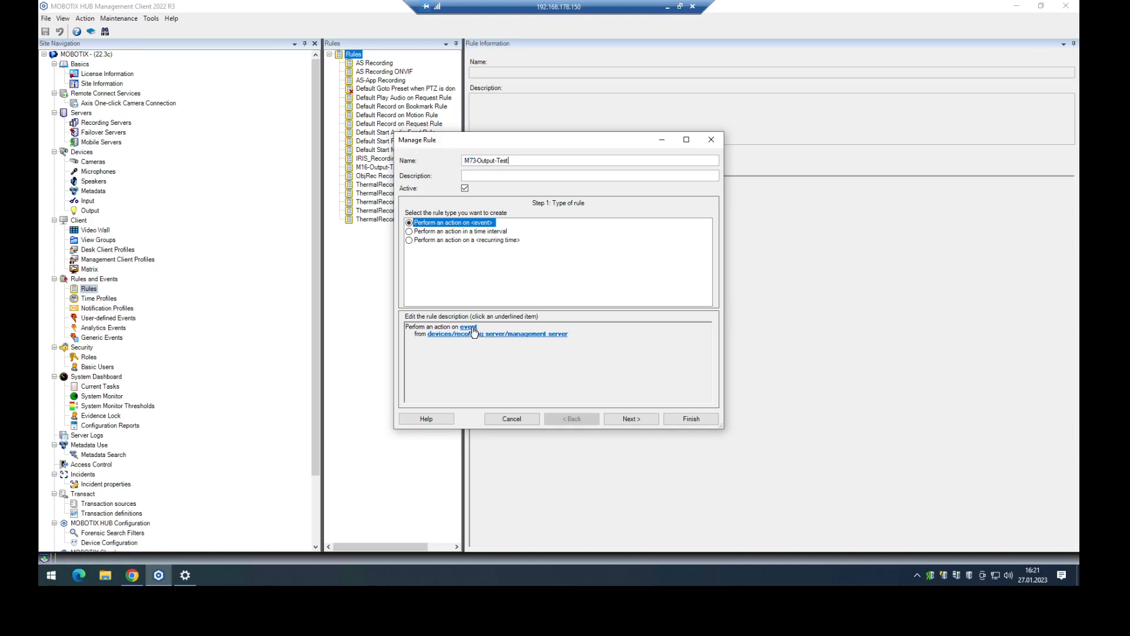
{"action": "mouse_move", "coordinate": [163, 299]}
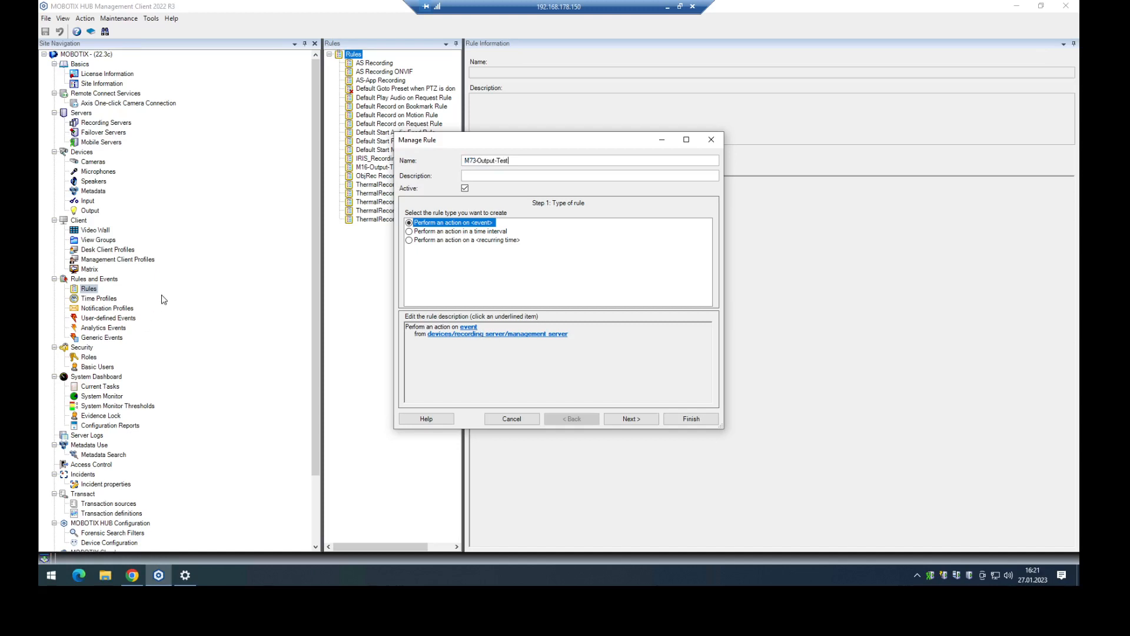
Step: Make the M73-Output user-defined event trigger the rule and advance to the actions step
{"action": "left_click", "coordinate": [467, 327]}
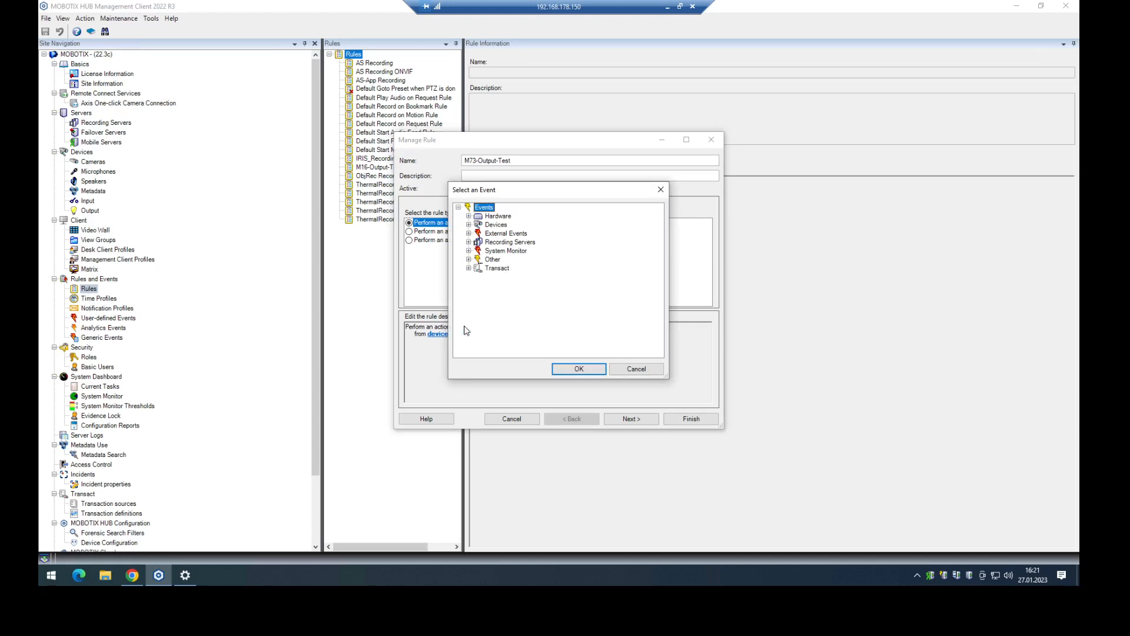
{"action": "left_click", "coordinate": [469, 233]}
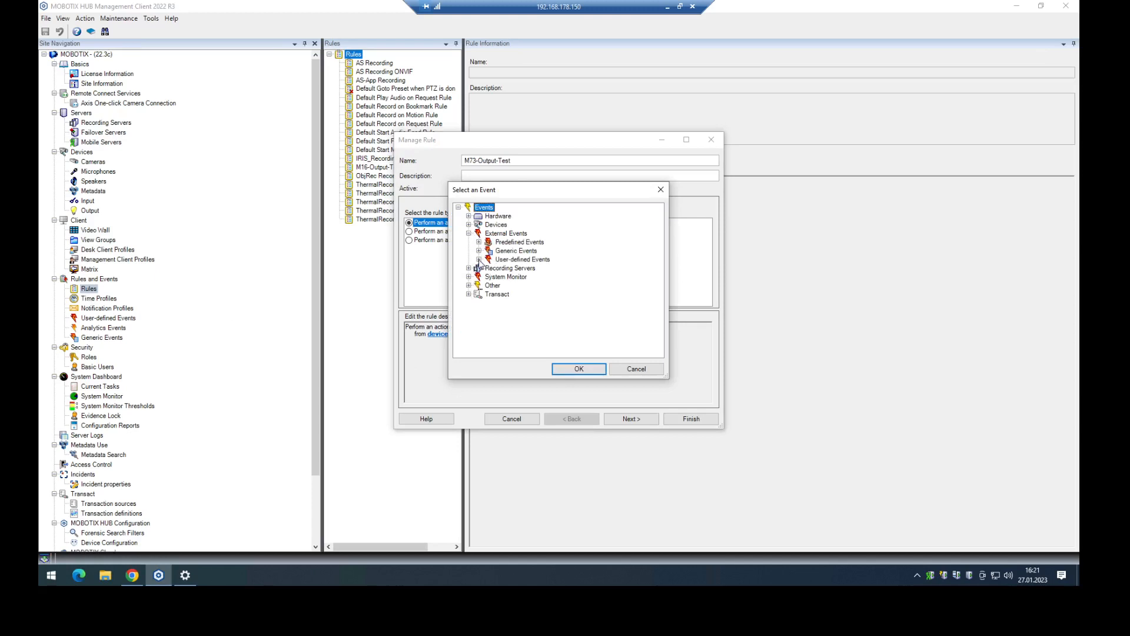
{"action": "left_click", "coordinate": [479, 259]}
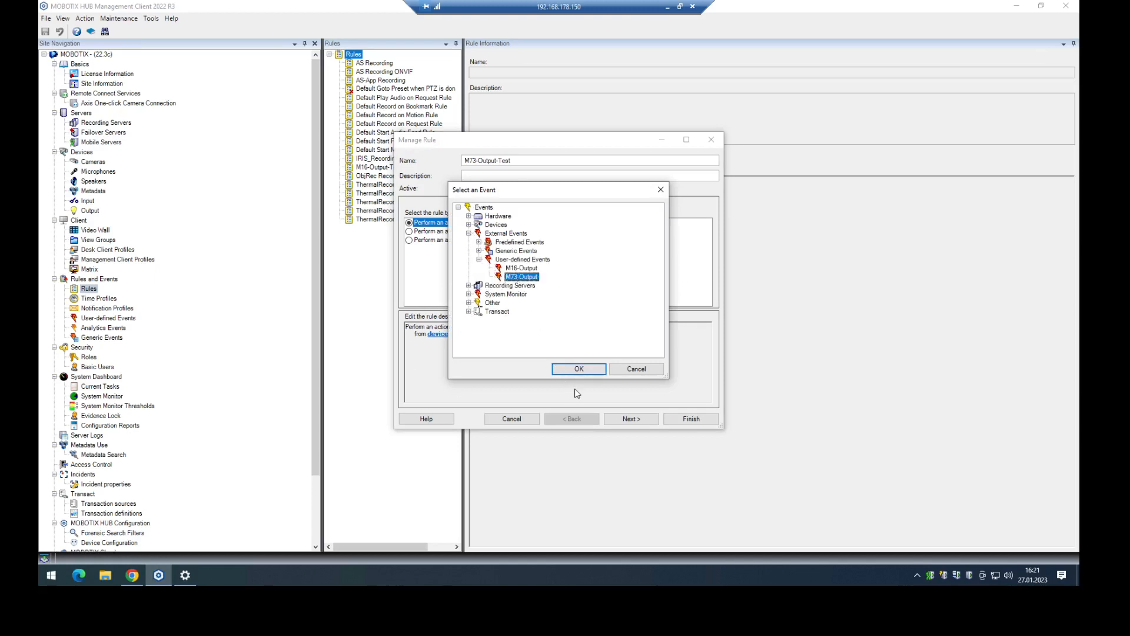
{"action": "left_click", "coordinate": [578, 368]}
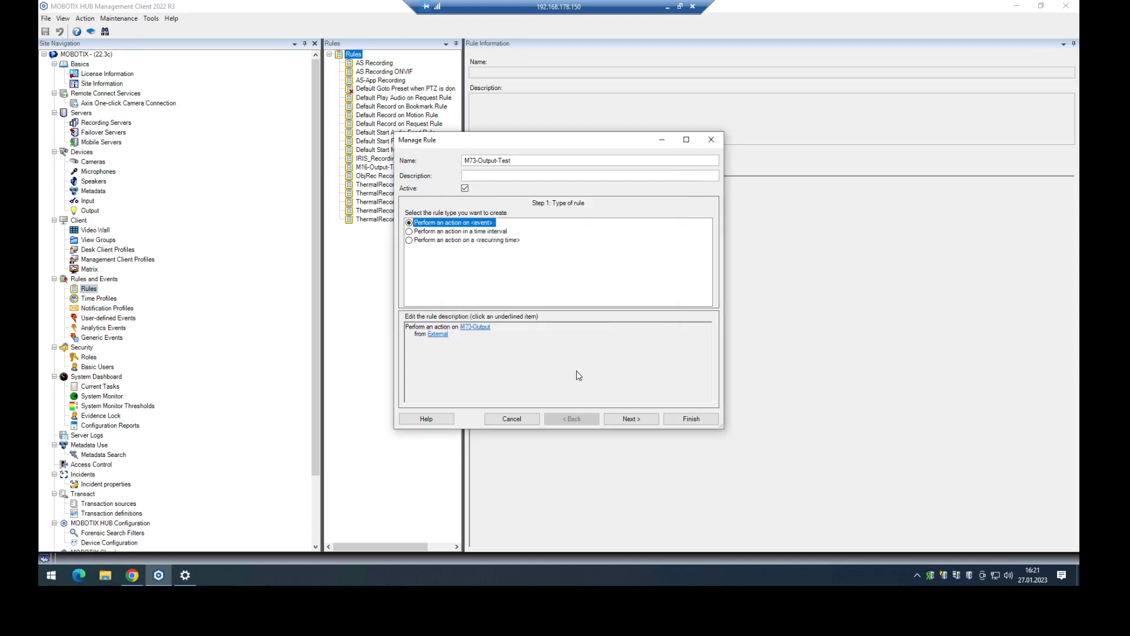
{"action": "left_click", "coordinate": [630, 418]}
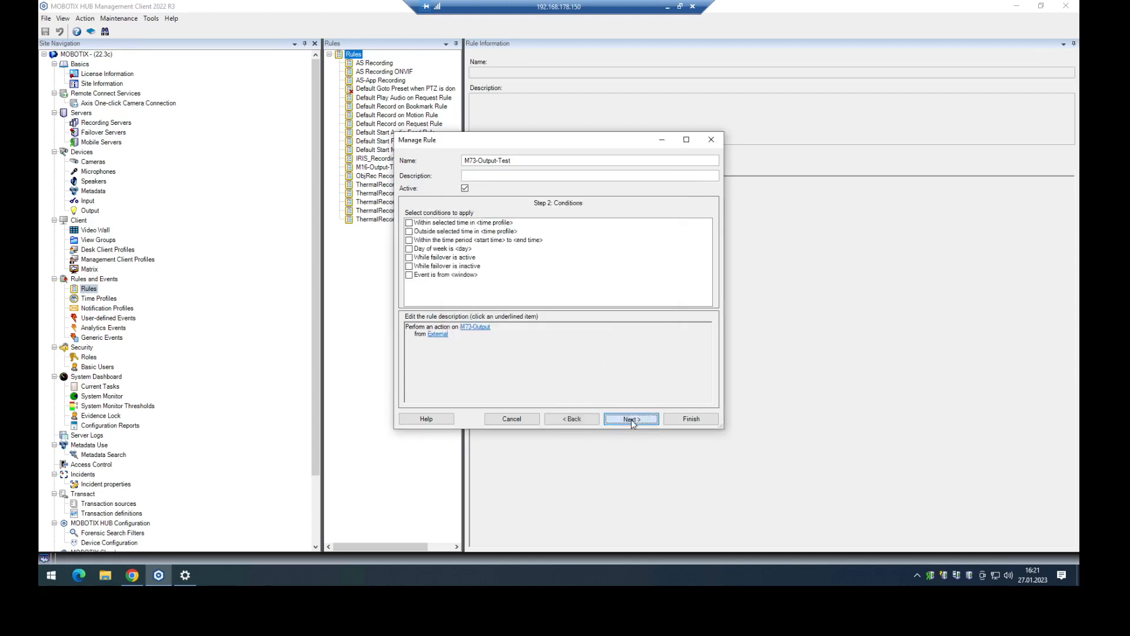
{"action": "left_click", "coordinate": [631, 420]}
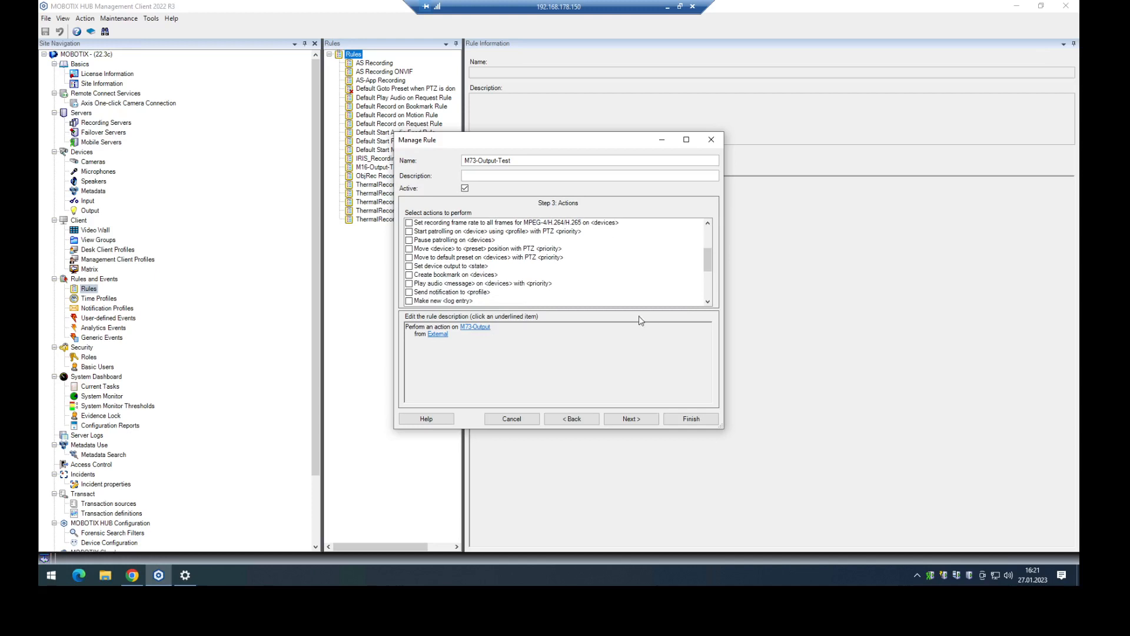
{"action": "mouse_move", "coordinate": [431, 271]}
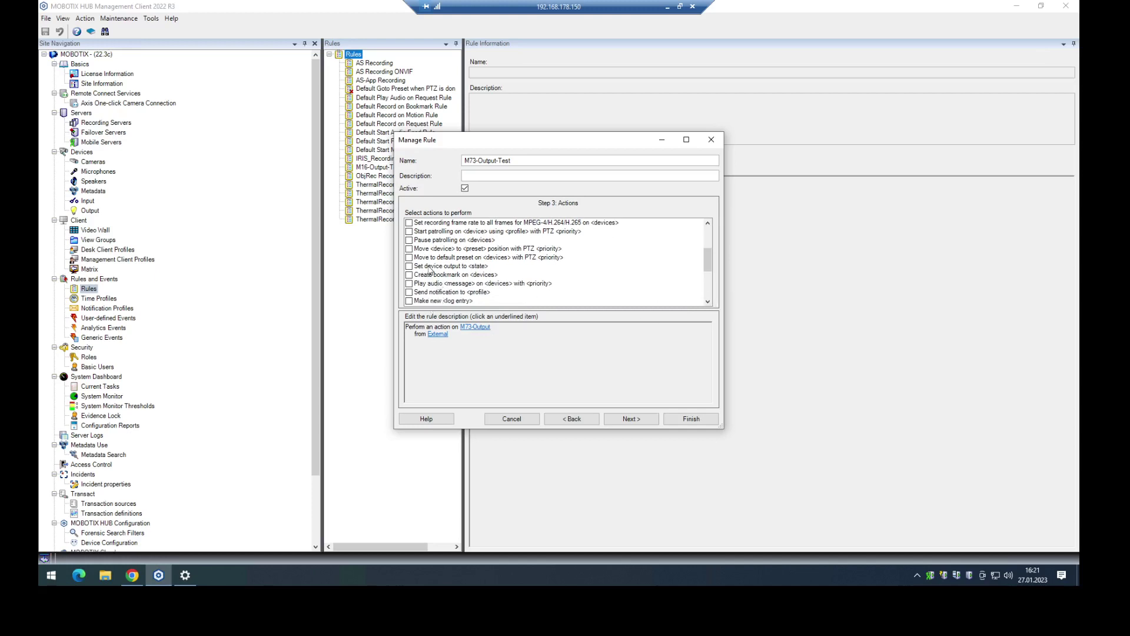
Step: Add a 'Set device output' action with the state Activated
{"action": "left_click", "coordinate": [410, 265]}
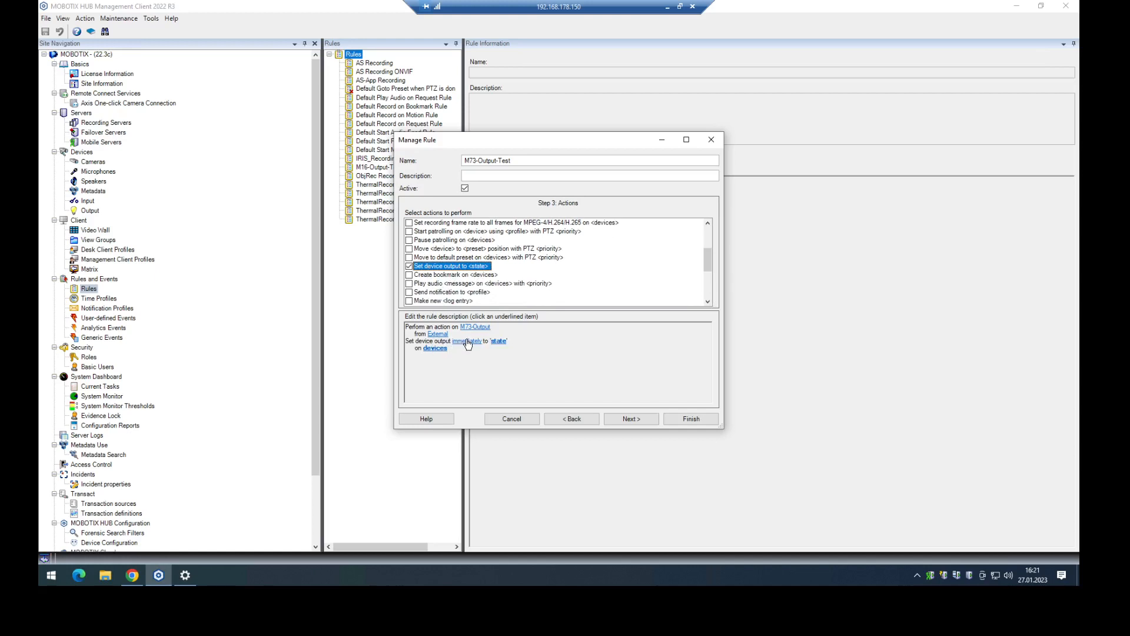
{"action": "mouse_move", "coordinate": [502, 347]}
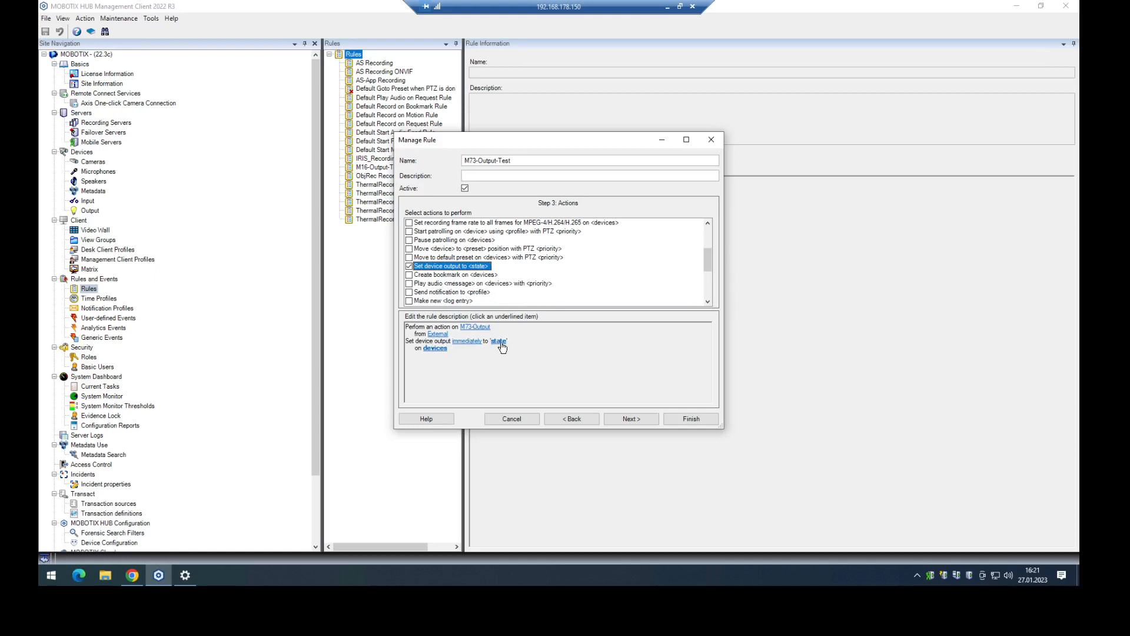
{"action": "left_click", "coordinate": [498, 340]}
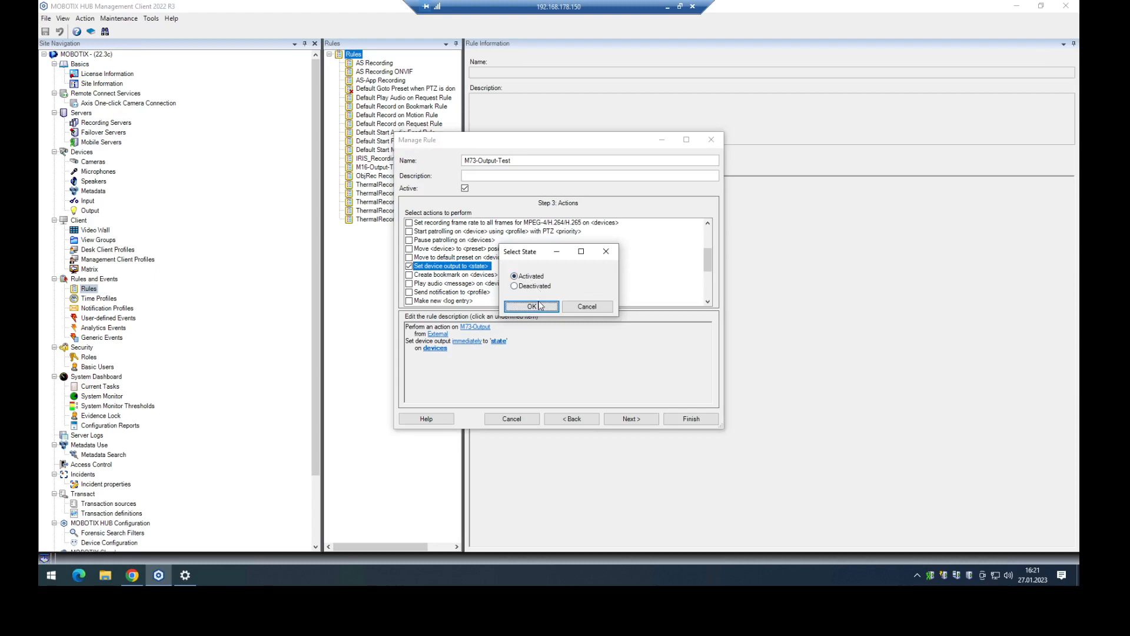
{"action": "left_click", "coordinate": [532, 306]}
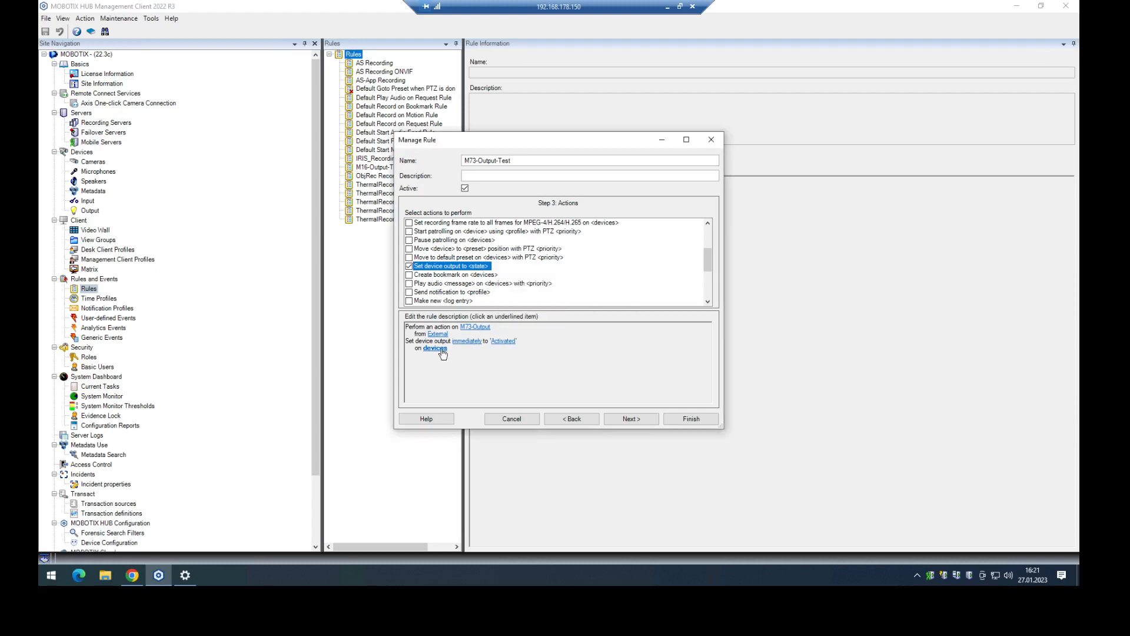
Step: Target the M73 series Output 1 from the IoT output group and move to stop criteria
{"action": "left_click", "coordinate": [435, 348]}
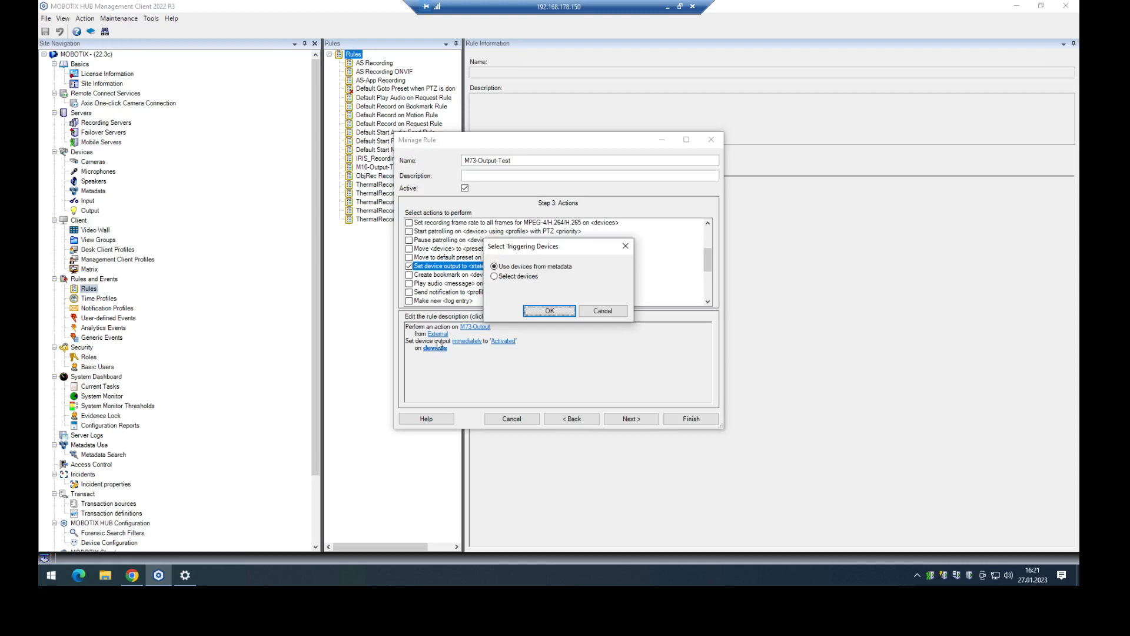
{"action": "left_click", "coordinate": [548, 309]}
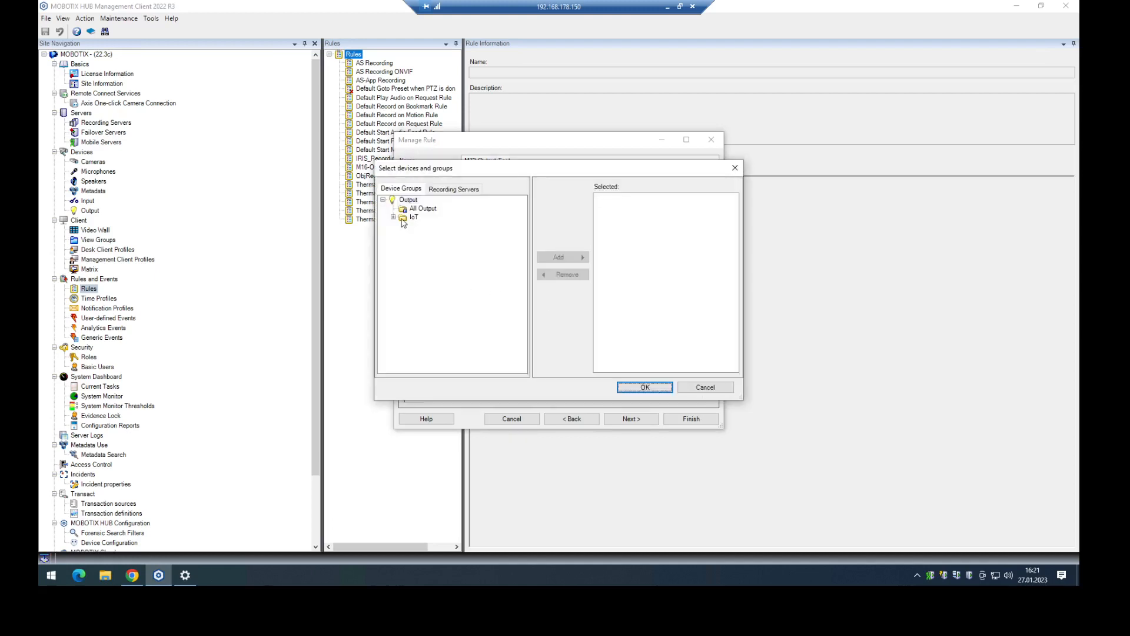
{"action": "left_click", "coordinate": [394, 217]}
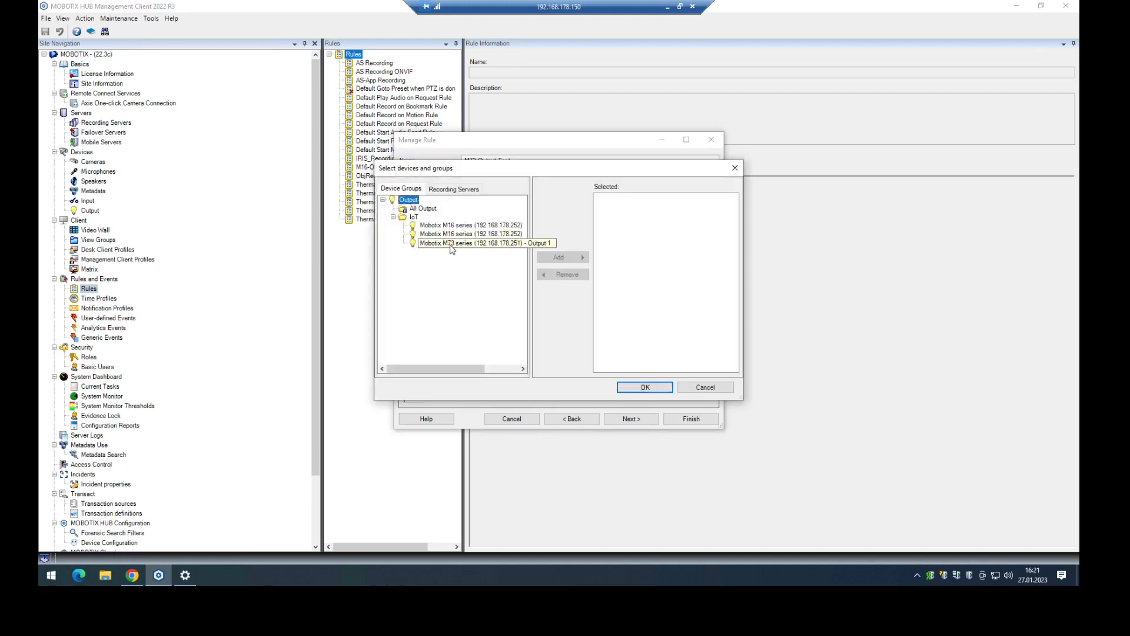
{"action": "left_click", "coordinate": [562, 258]}
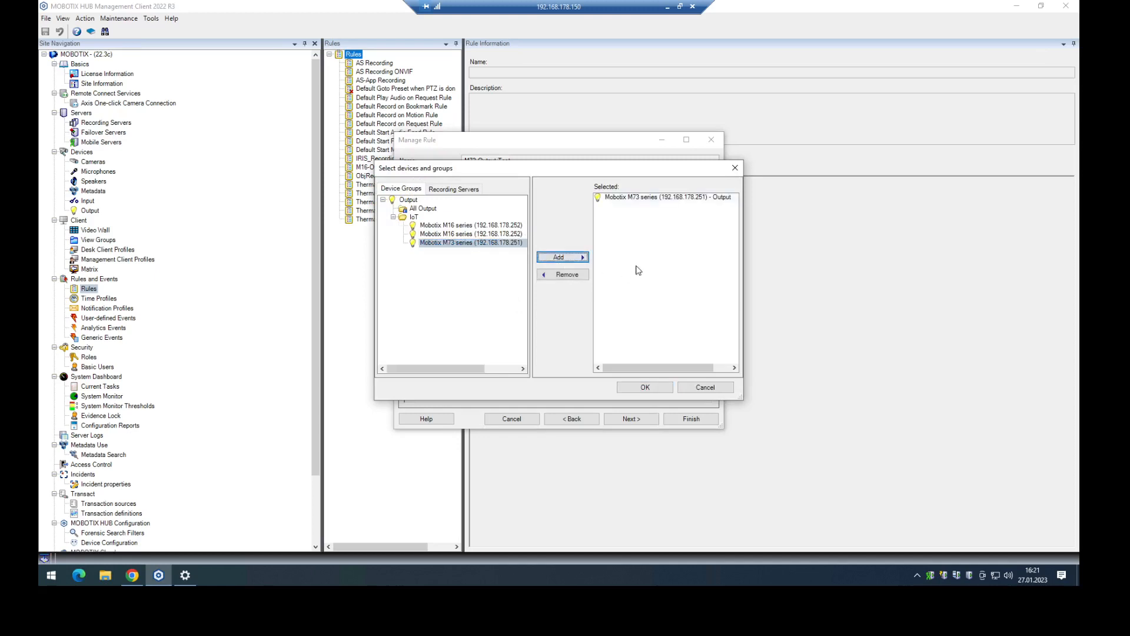
{"action": "left_click", "coordinate": [644, 387]}
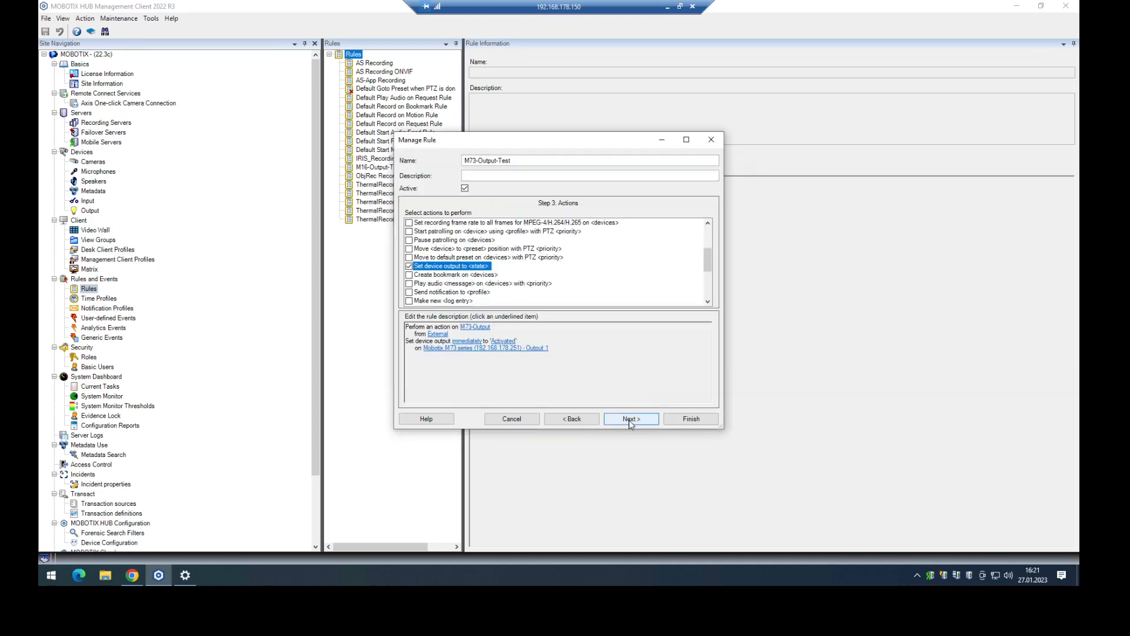
{"action": "left_click", "coordinate": [629, 419]}
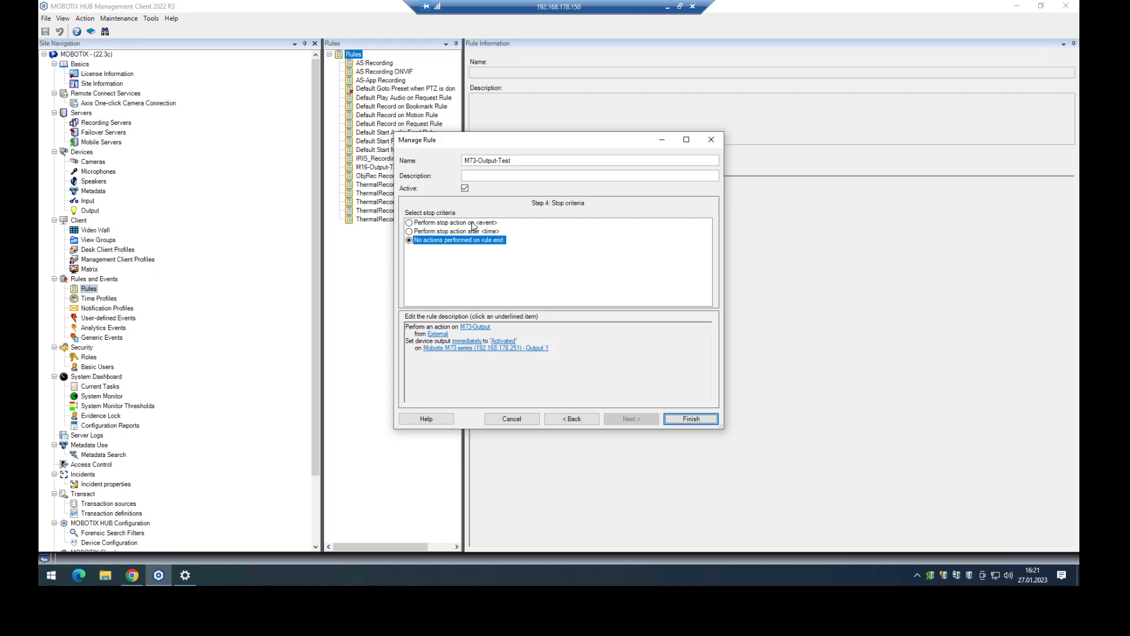
{"action": "mouse_move", "coordinate": [468, 233]}
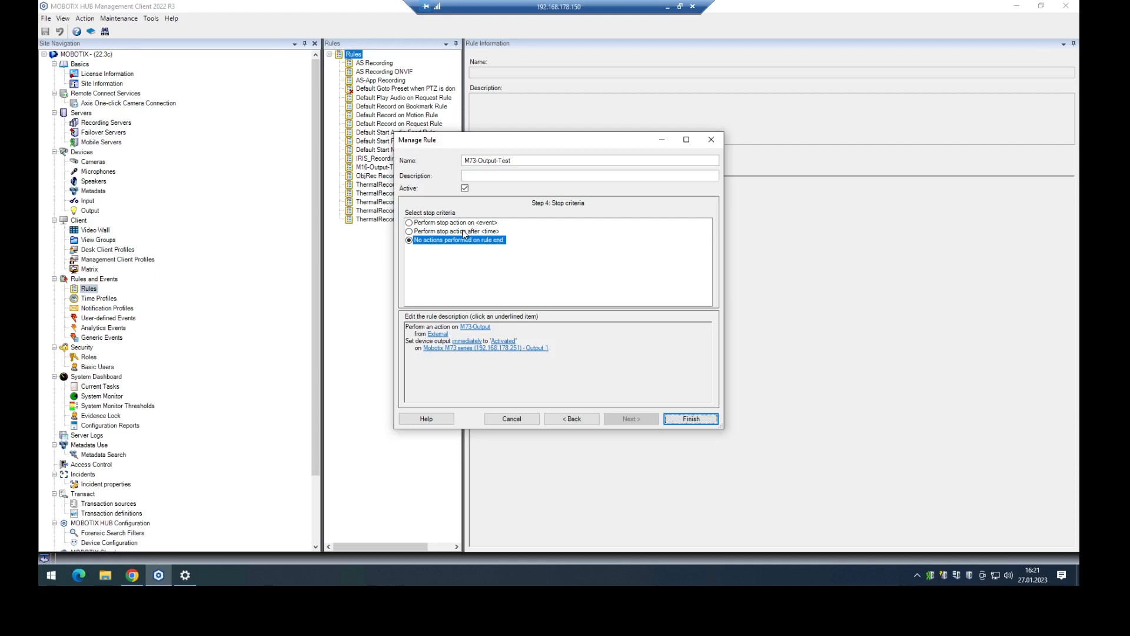
Step: Have the rule perform a stop action after a set time of 1 second
{"action": "left_click", "coordinate": [408, 231]}
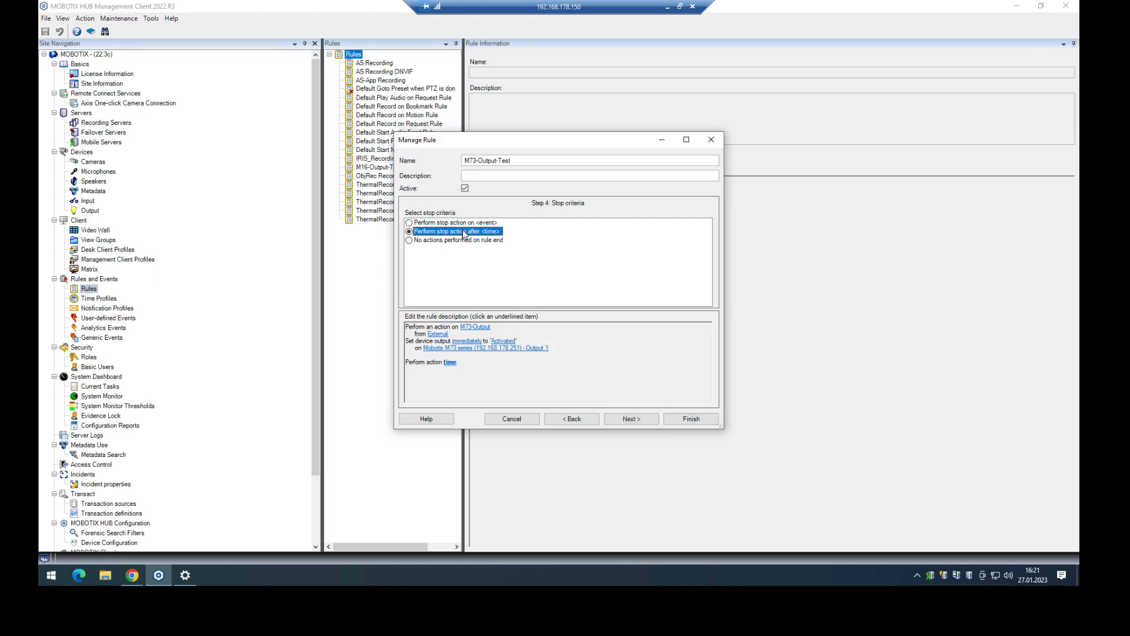
{"action": "mouse_move", "coordinate": [449, 364]}
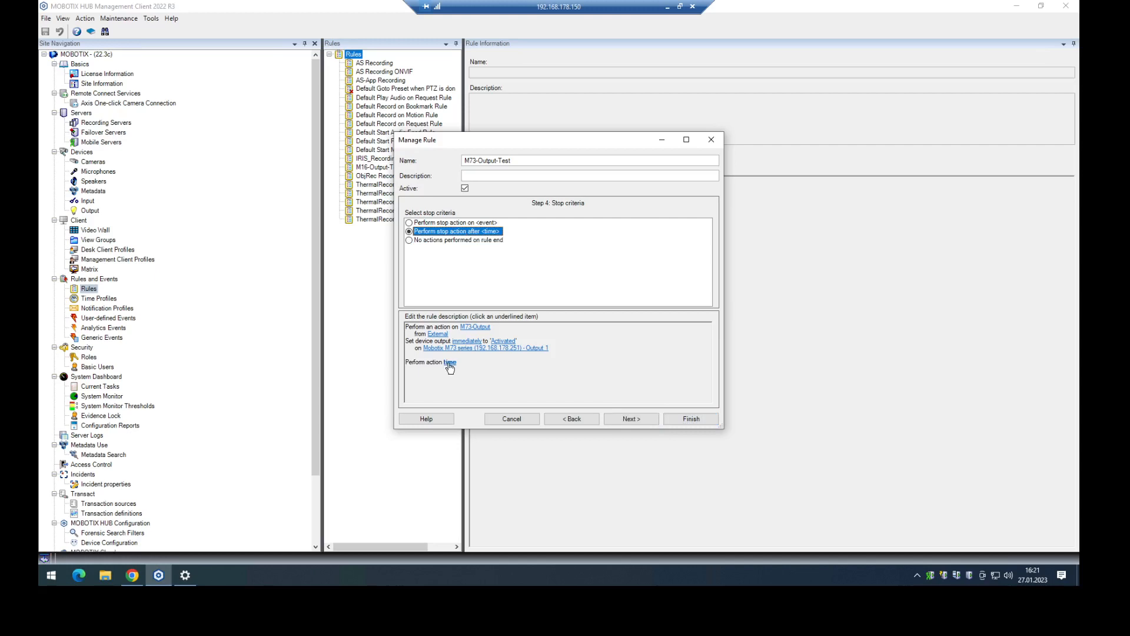
{"action": "left_click", "coordinate": [449, 361]}
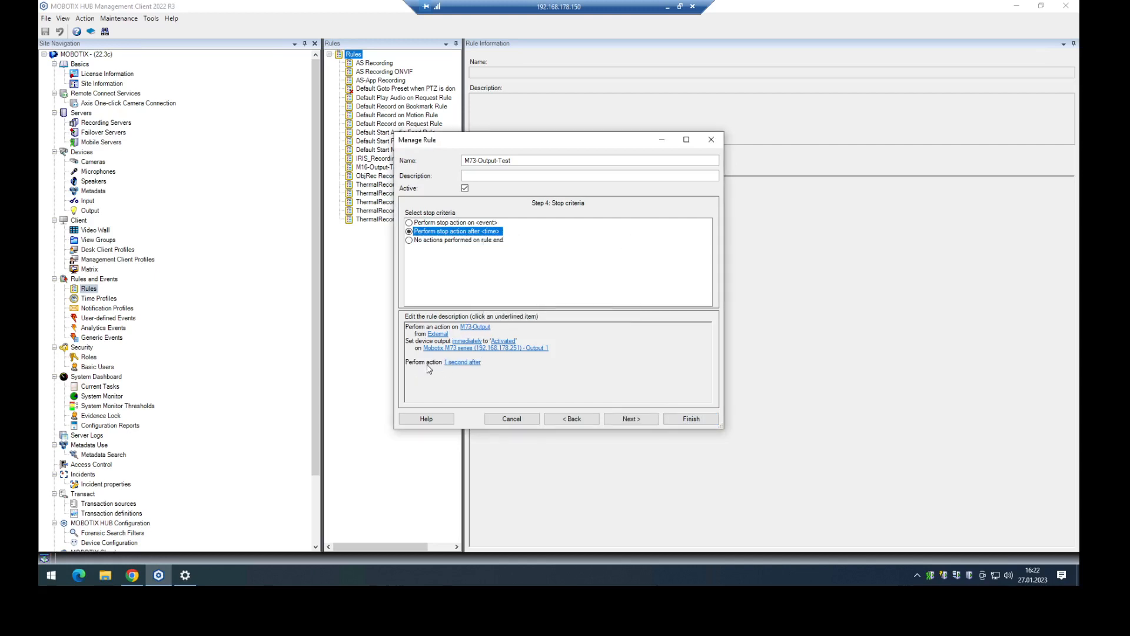
{"action": "left_click", "coordinate": [629, 419]}
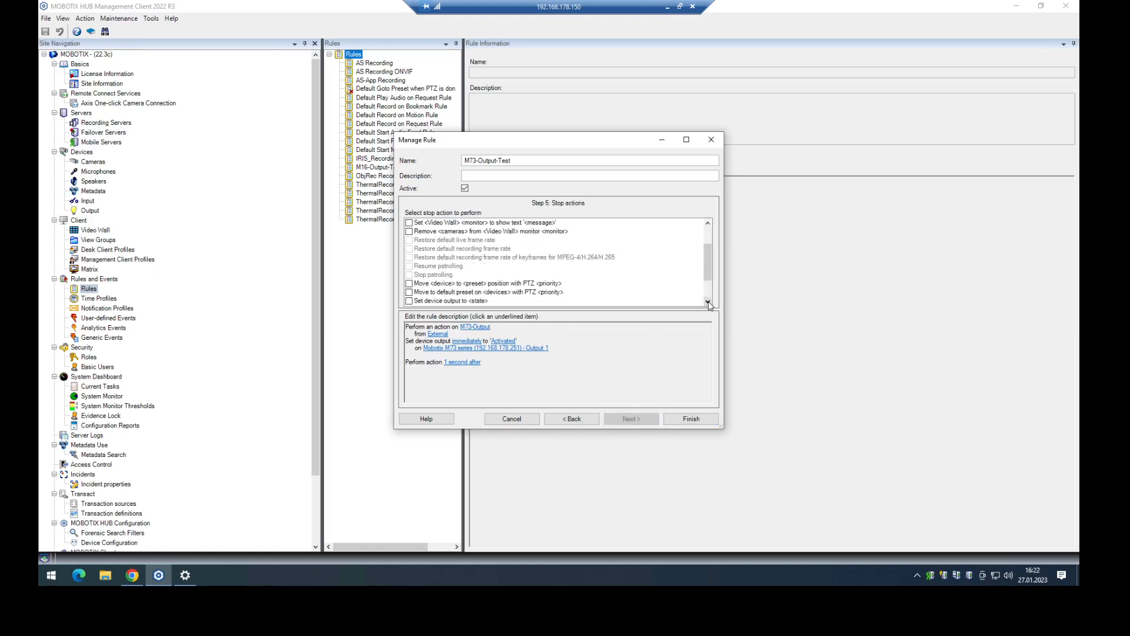
Step: Add a Deactivated output stop action delayed 3 seconds and save the M73-Output-Test rule
{"action": "left_click", "coordinate": [410, 283]}
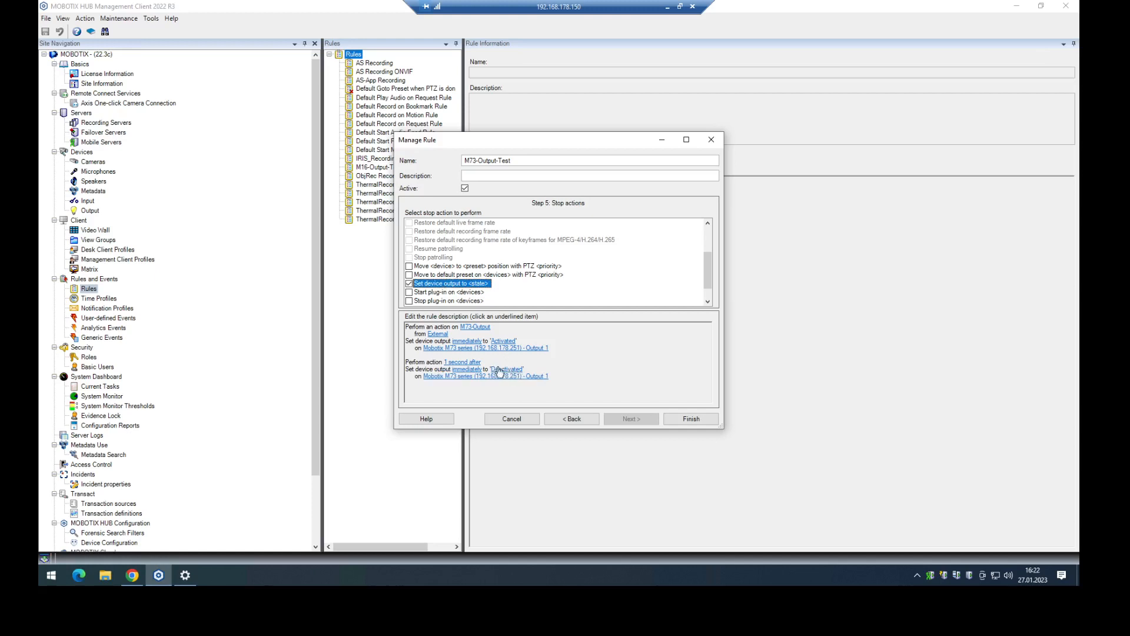
{"action": "left_click", "coordinate": [461, 361]}
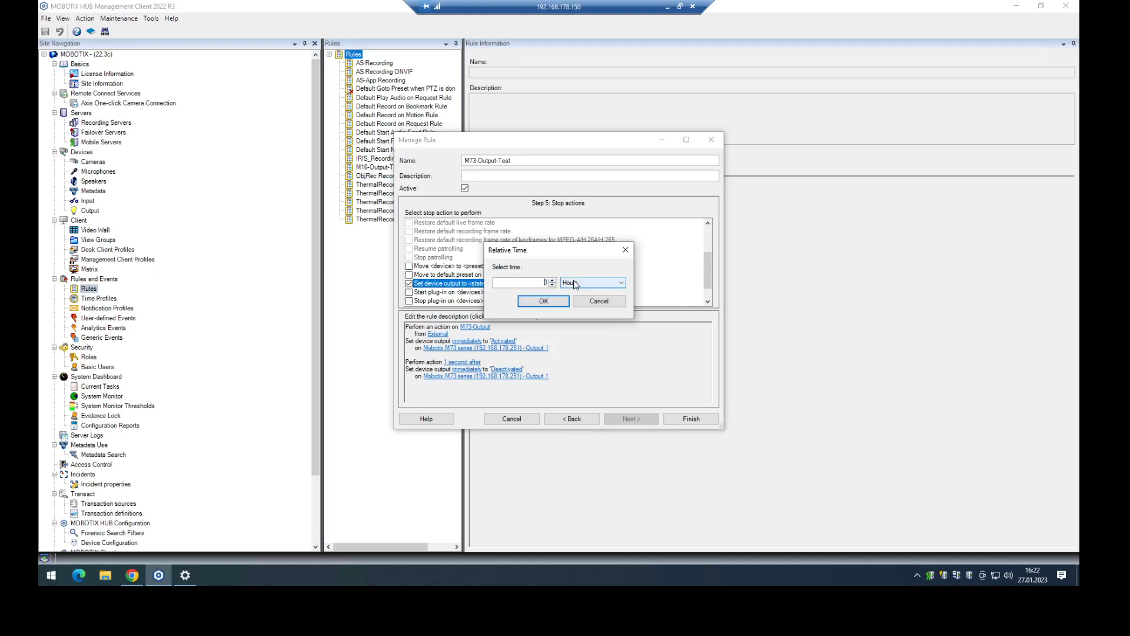
{"action": "left_click", "coordinate": [543, 301]}
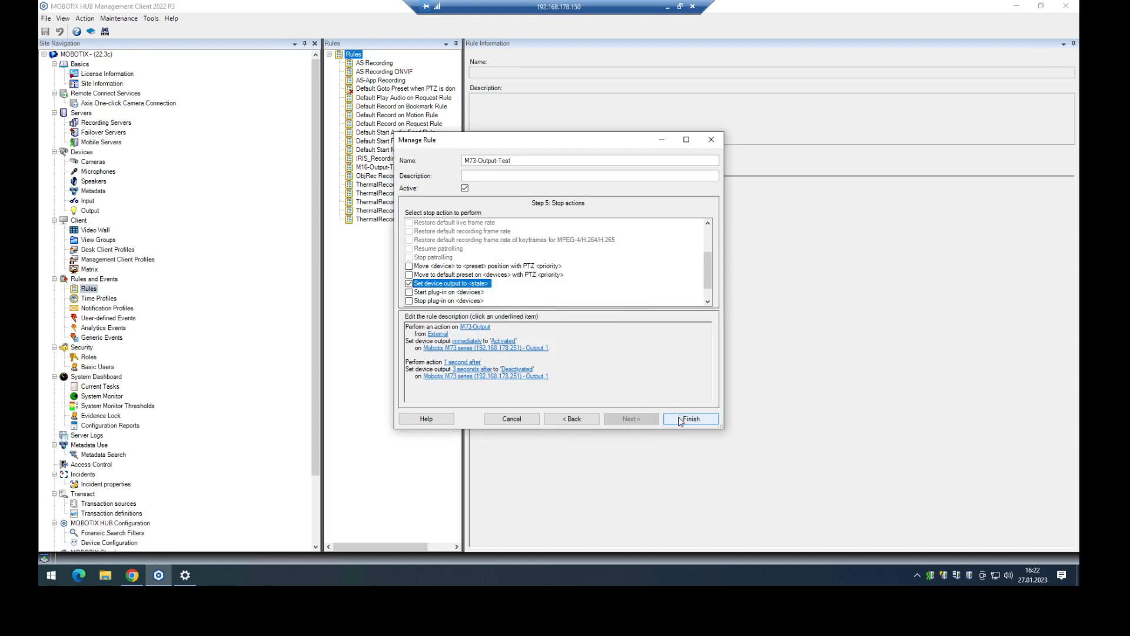
{"action": "left_click", "coordinate": [689, 419]}
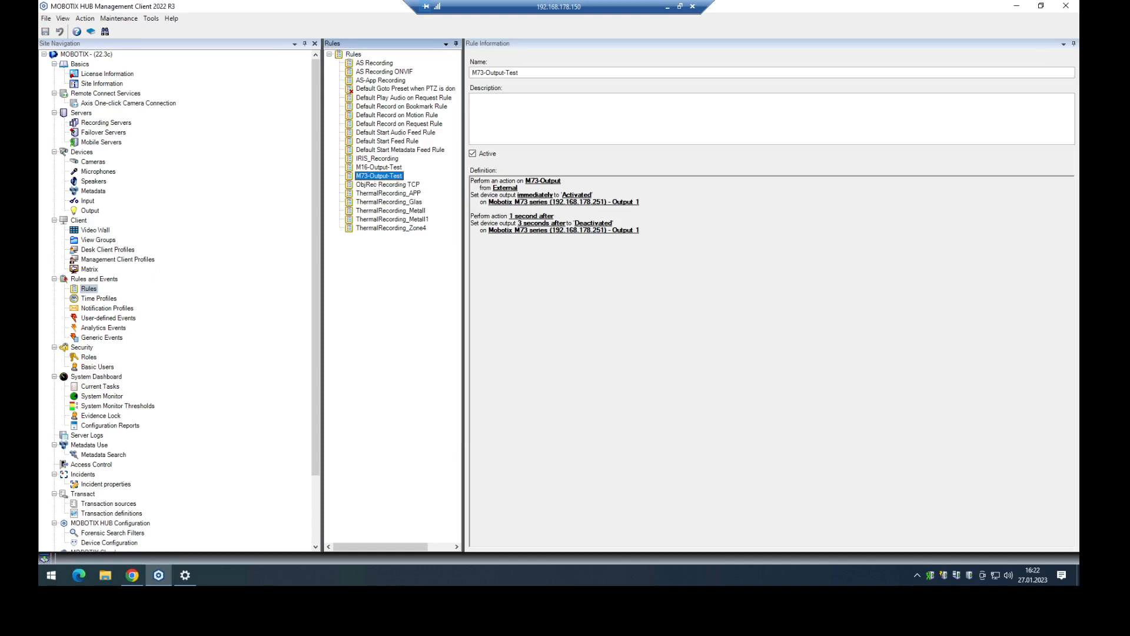
{"action": "mouse_move", "coordinate": [1016, 7]}
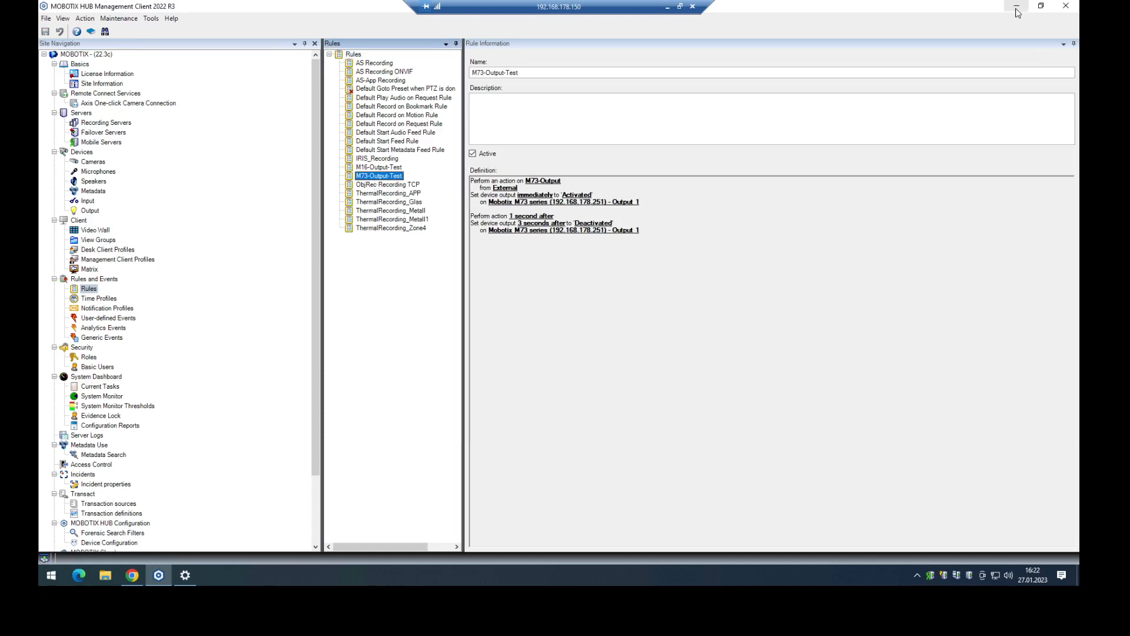
Step: Launch MOBOTIX HUB Desk Client and connect to show the Output-Test live view
{"action": "left_click", "coordinate": [1016, 6]}
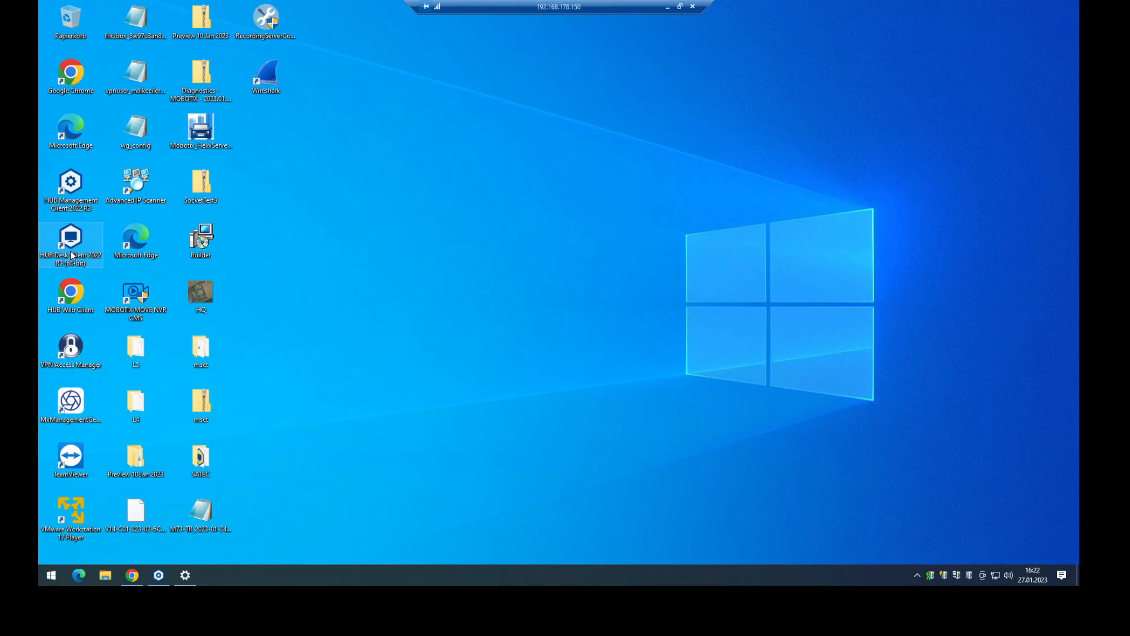
{"action": "double_click", "coordinate": [70, 244]}
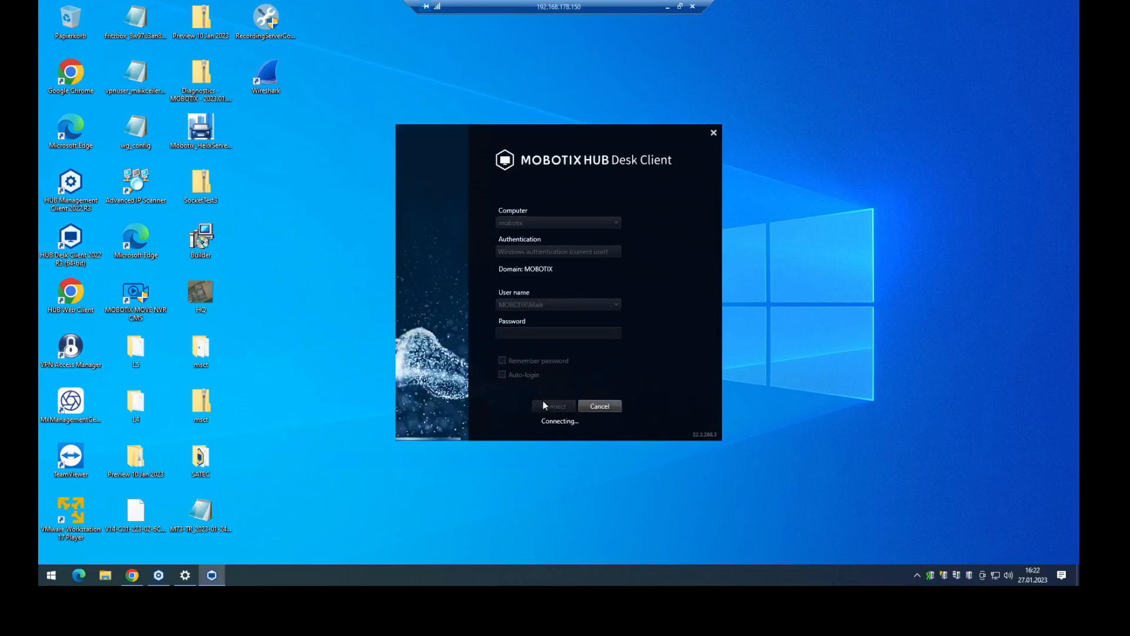
{"action": "mouse_move", "coordinate": [551, 367]}
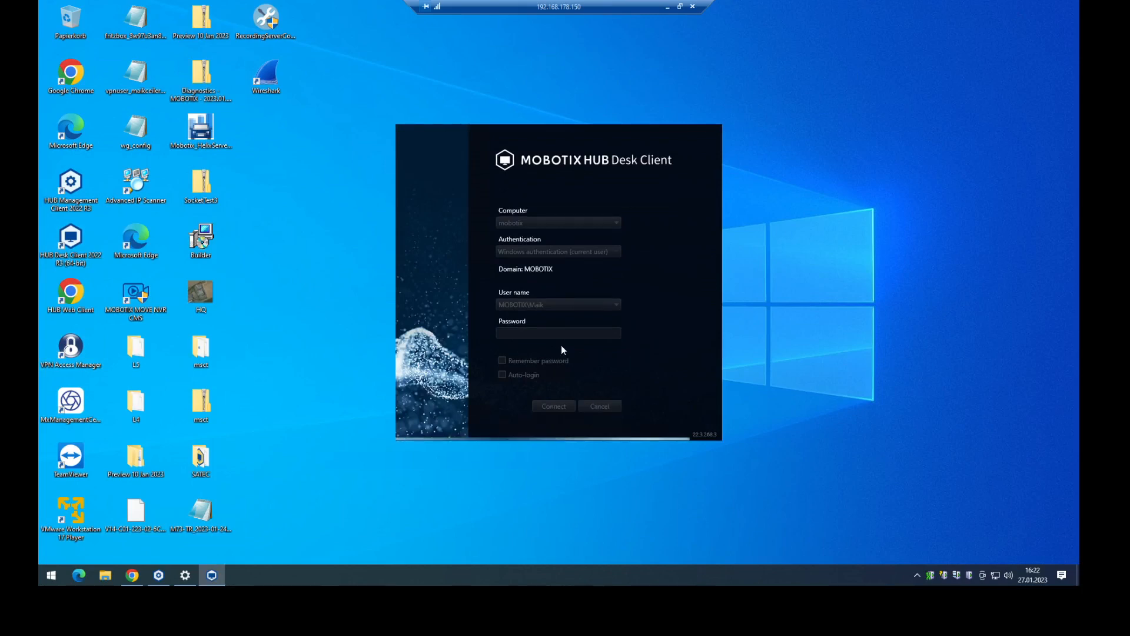
{"action": "left_click", "coordinate": [554, 406]}
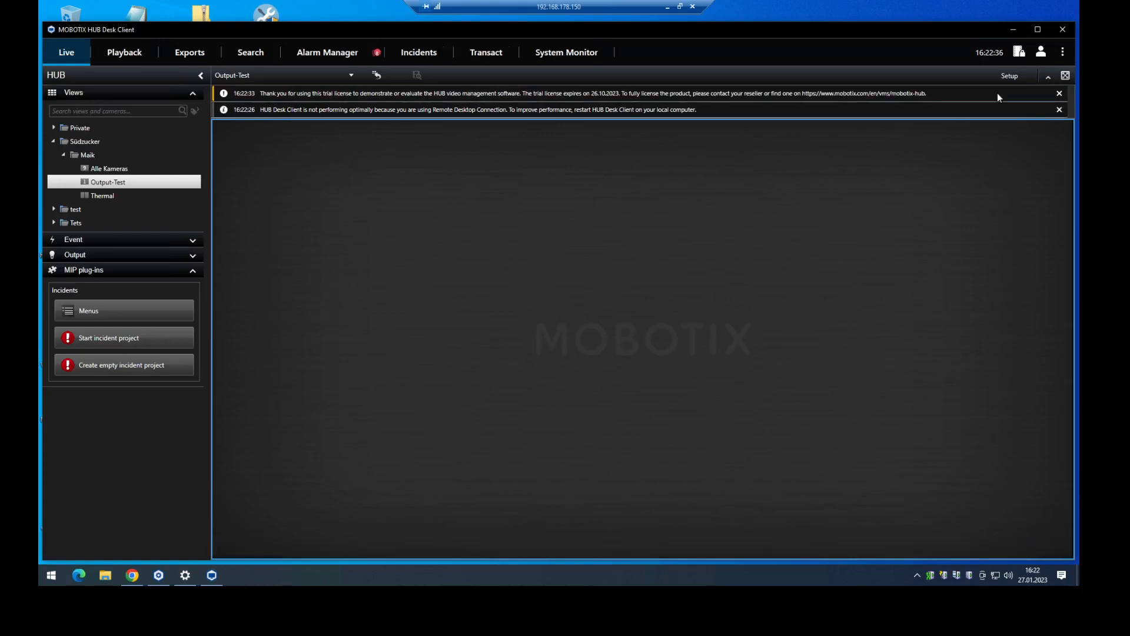
Step: Place the M73-Output event overlay button from MOBOTIX device events on the M73 camera image in Setup mode
{"action": "left_click", "coordinate": [1009, 75]}
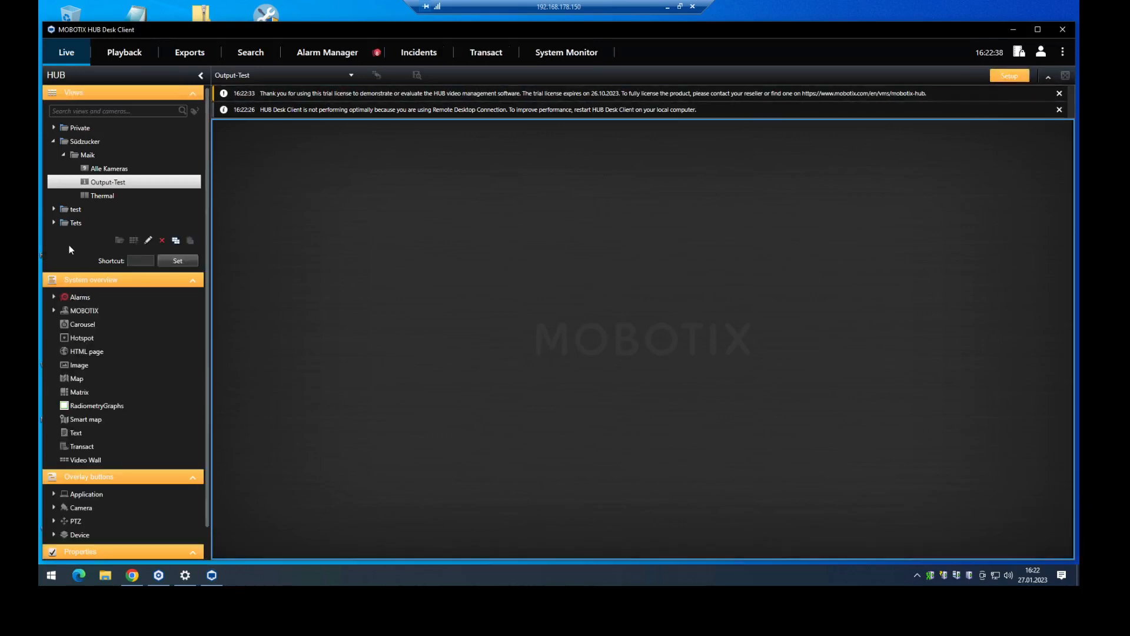
{"action": "left_click", "coordinate": [54, 310]}
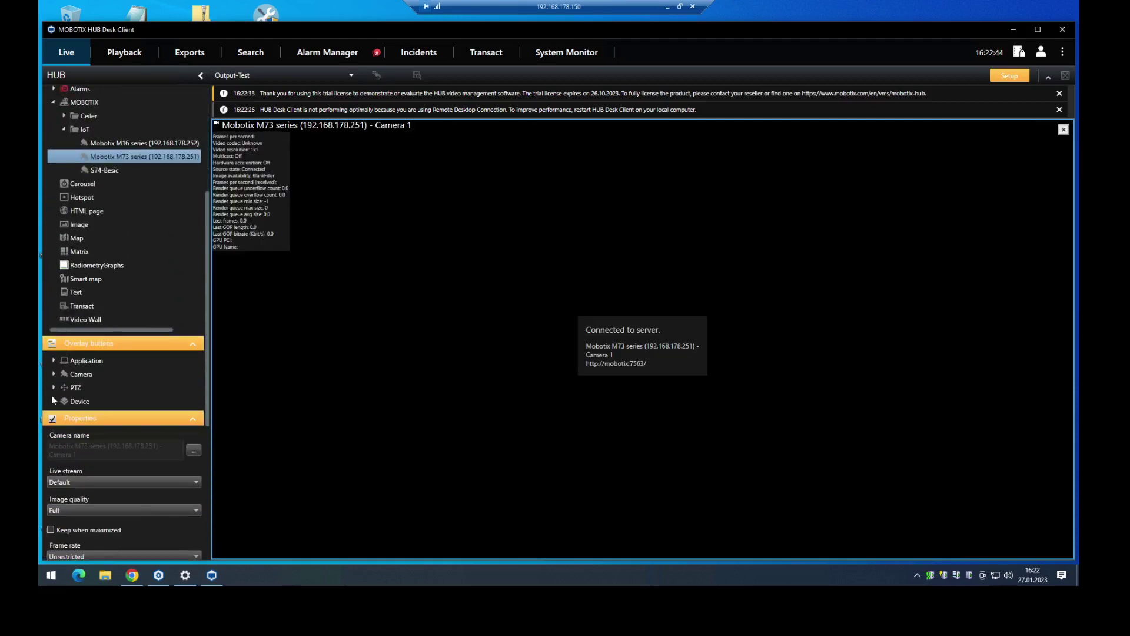
{"action": "left_click", "coordinate": [54, 400]}
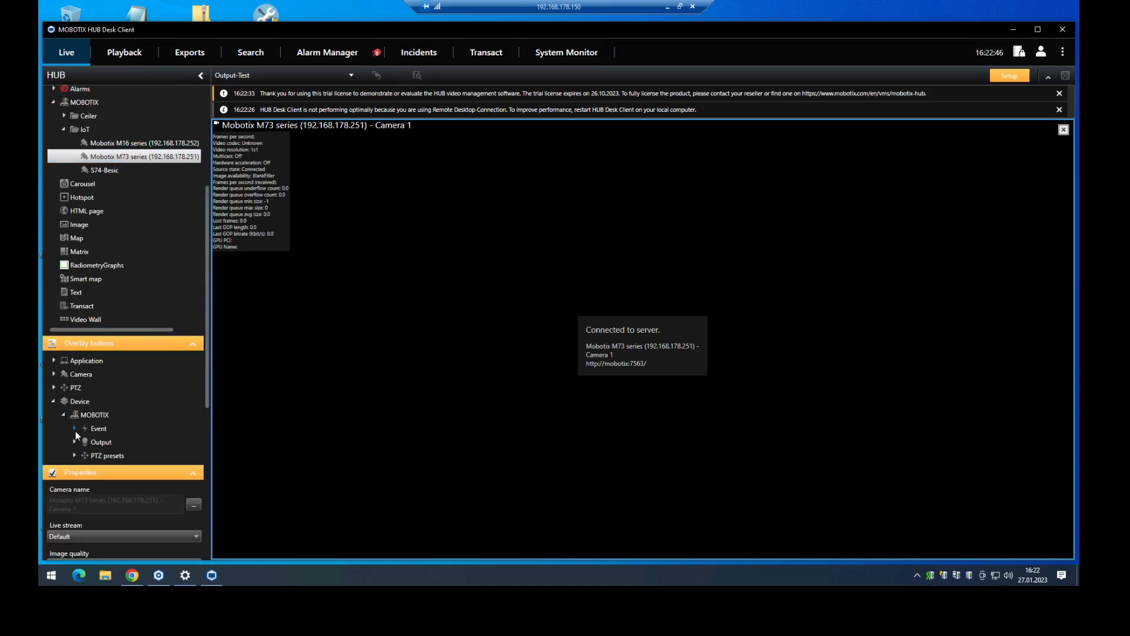
{"action": "left_click", "coordinate": [75, 429]}
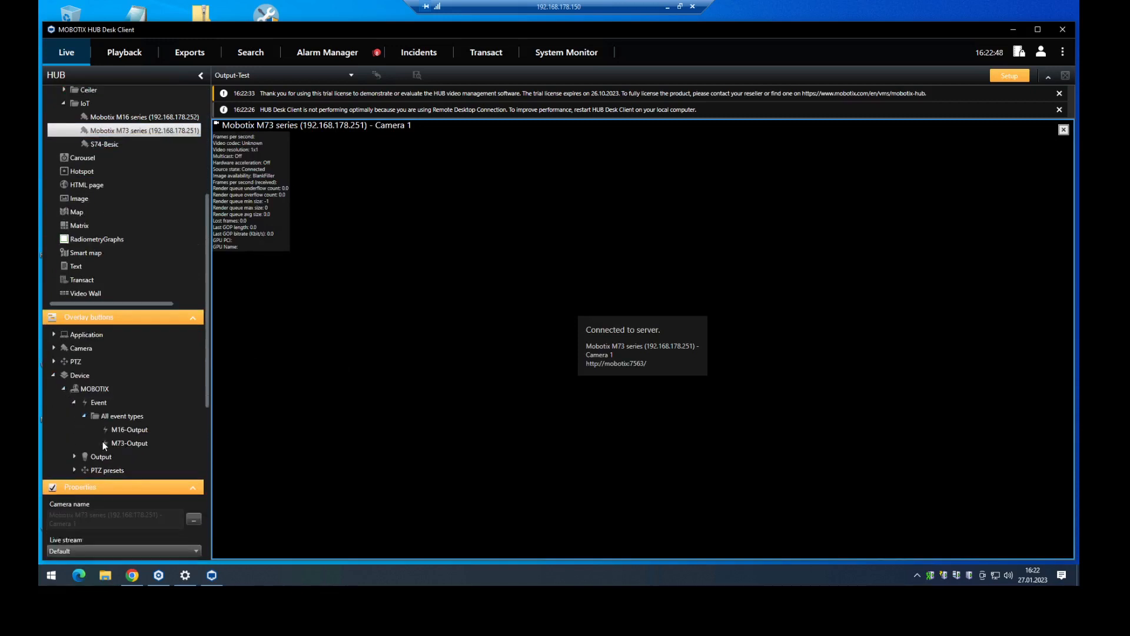
{"action": "left_click", "coordinate": [129, 443]}
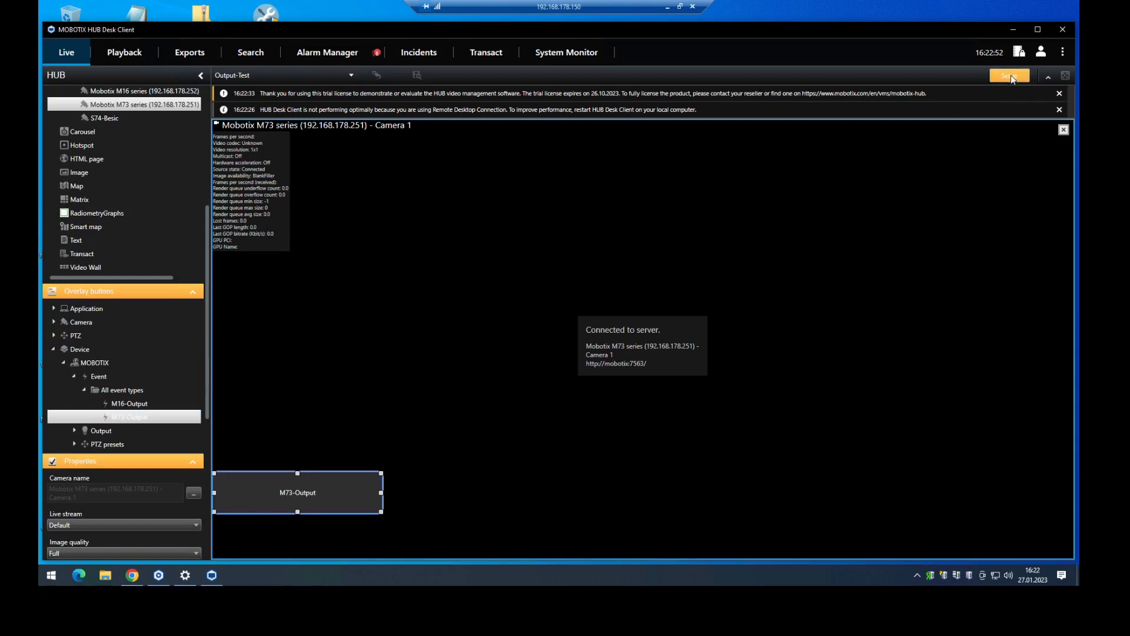
{"action": "left_click", "coordinate": [1009, 75]}
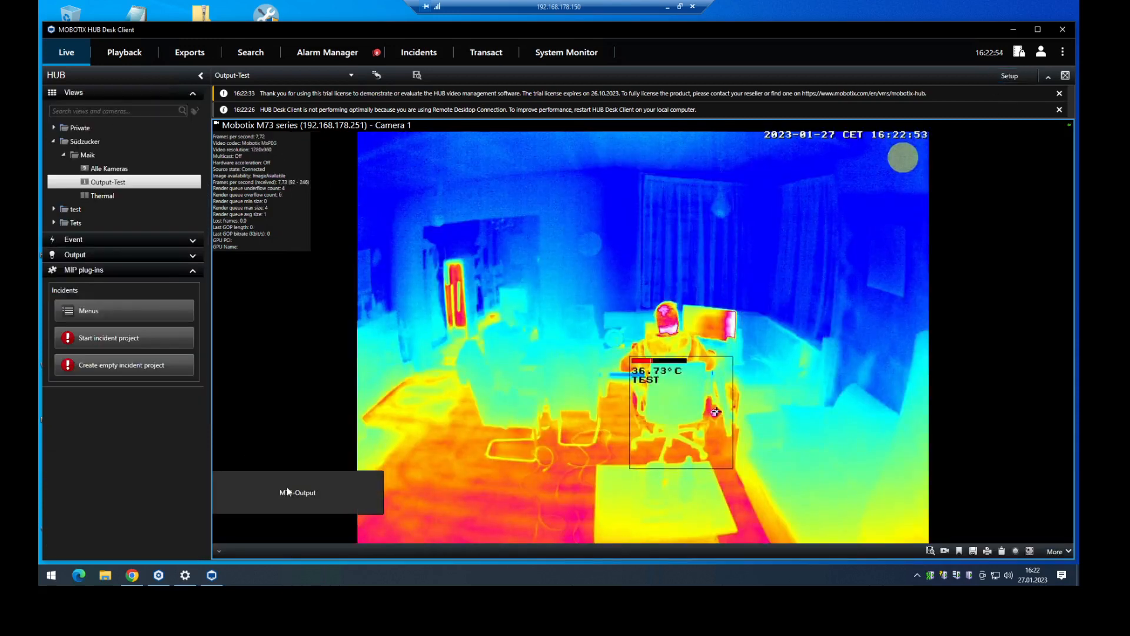